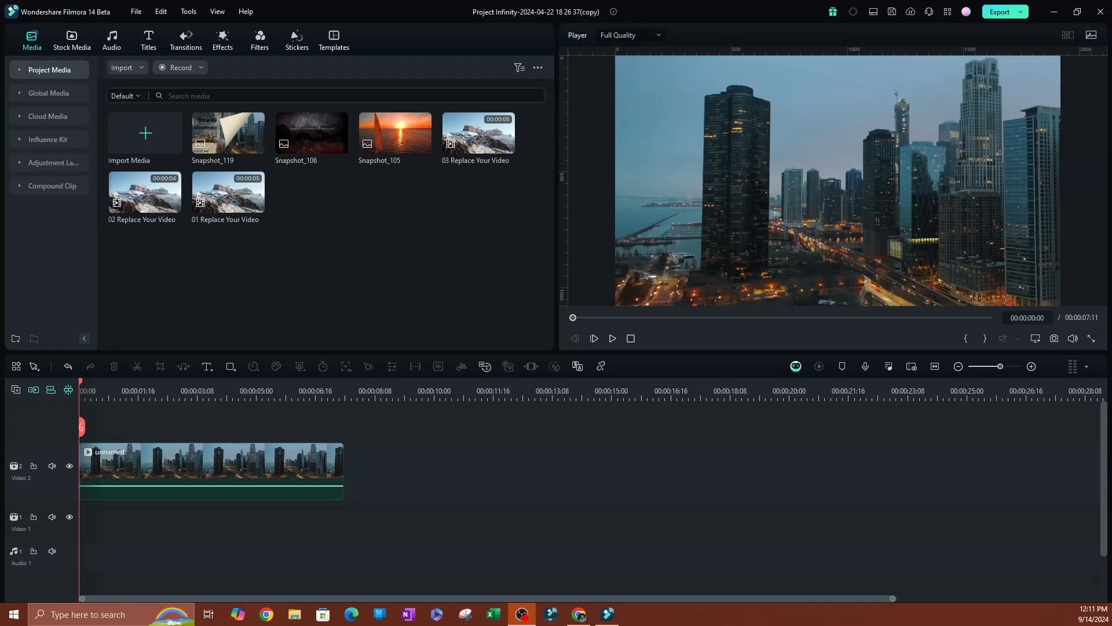
mouse_move(474, 257)
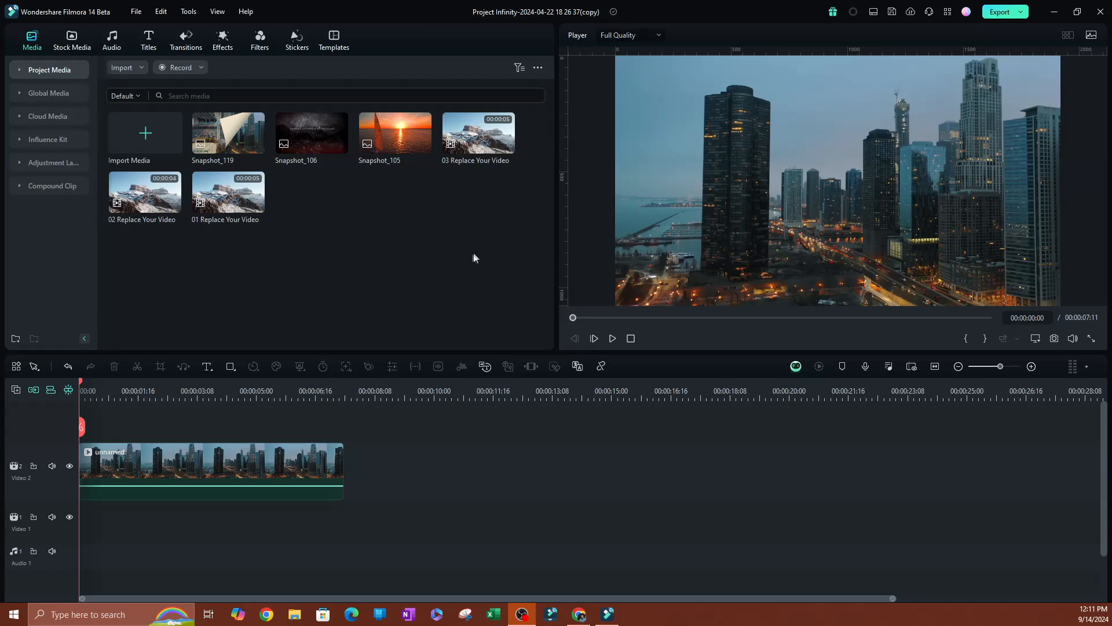
mouse_move(72, 41)
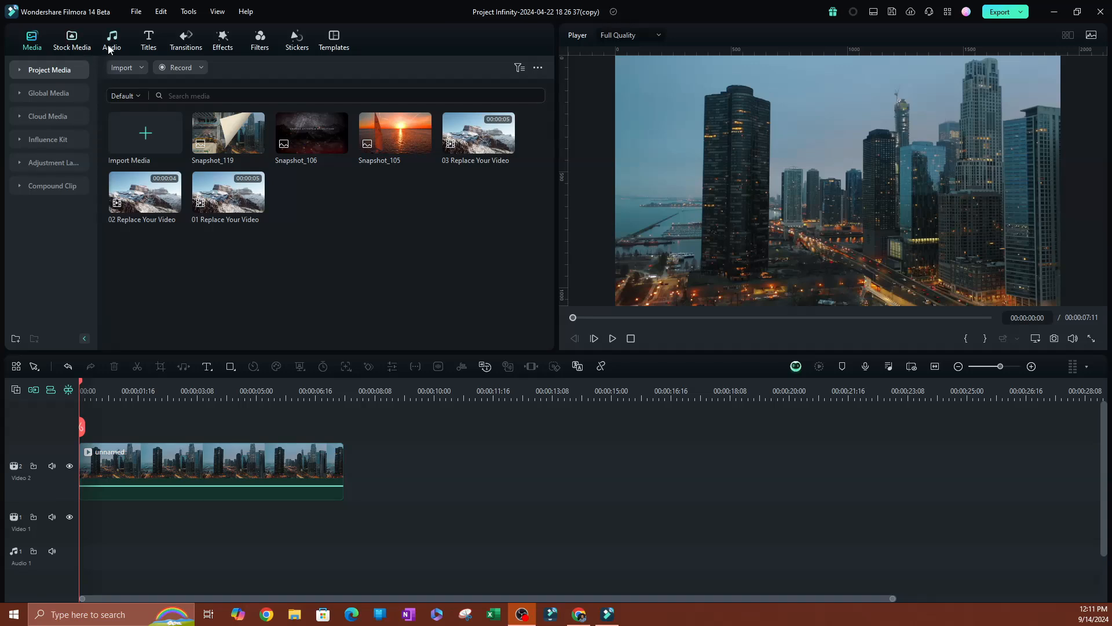
Show the Audio library and collapse the Mine favorites category in its sidebar
left_click(111, 40)
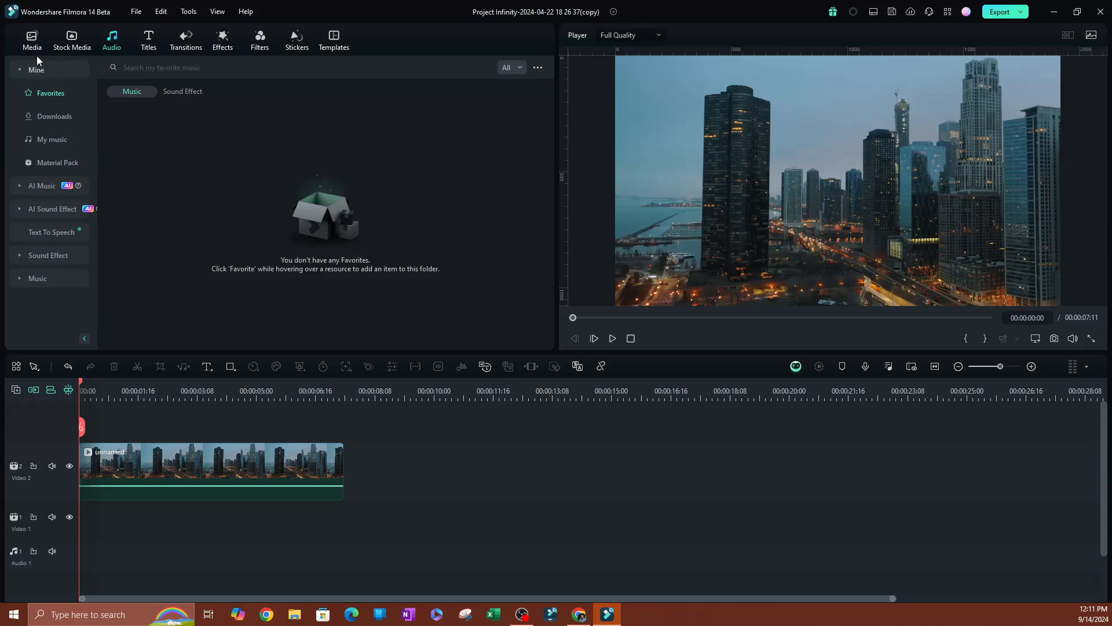
left_click(17, 69)
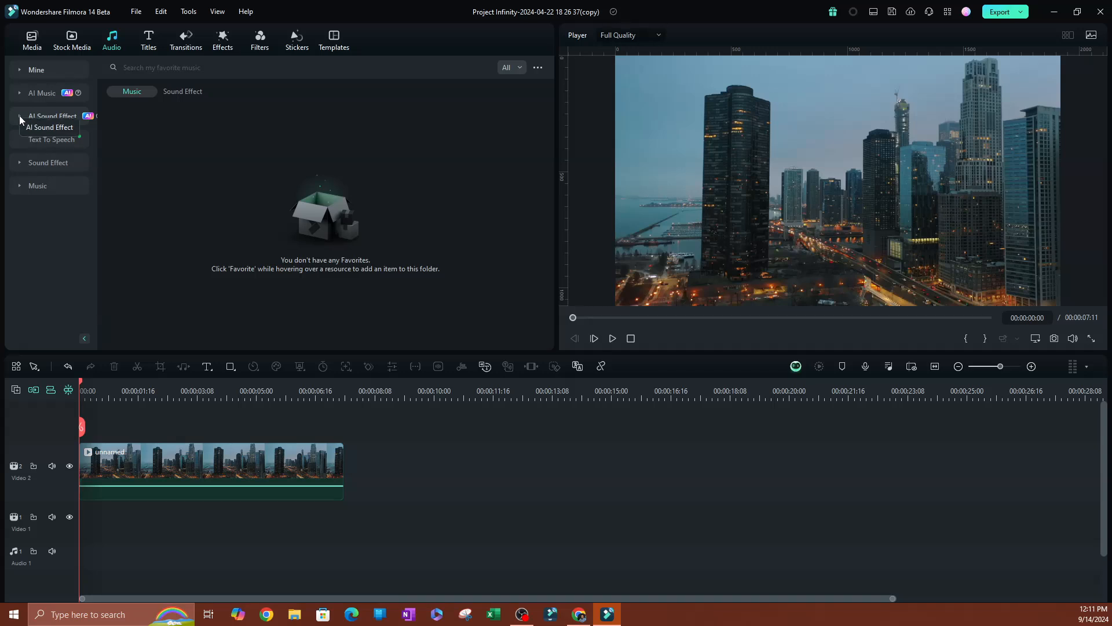
Expand AI Sound Effect to reveal its Tool page with the empty prompt box
left_click(53, 115)
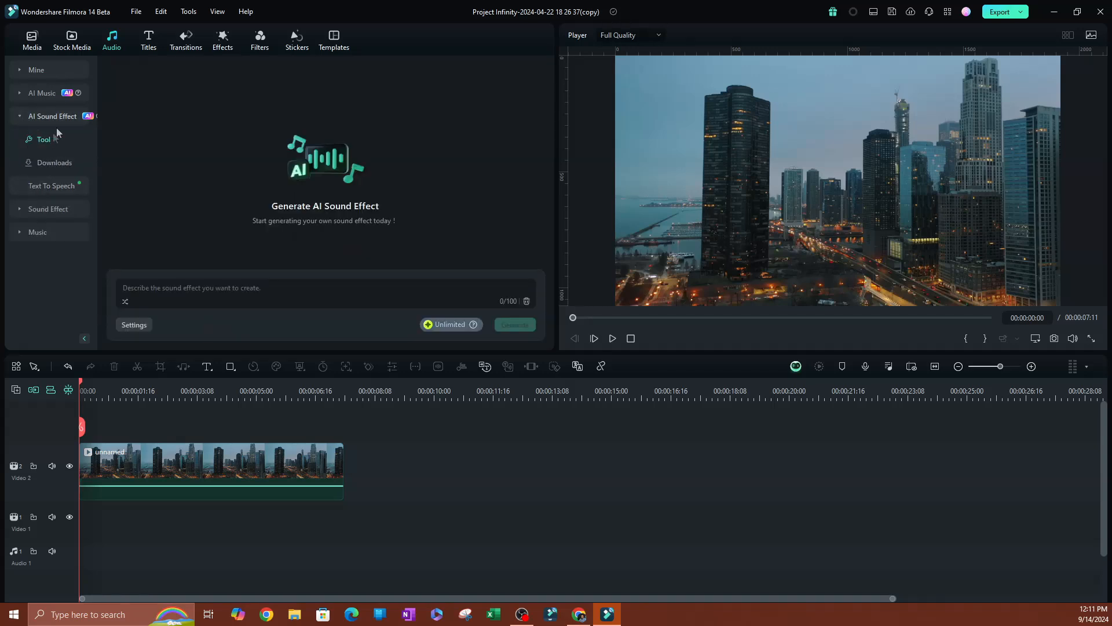
mouse_move(58, 162)
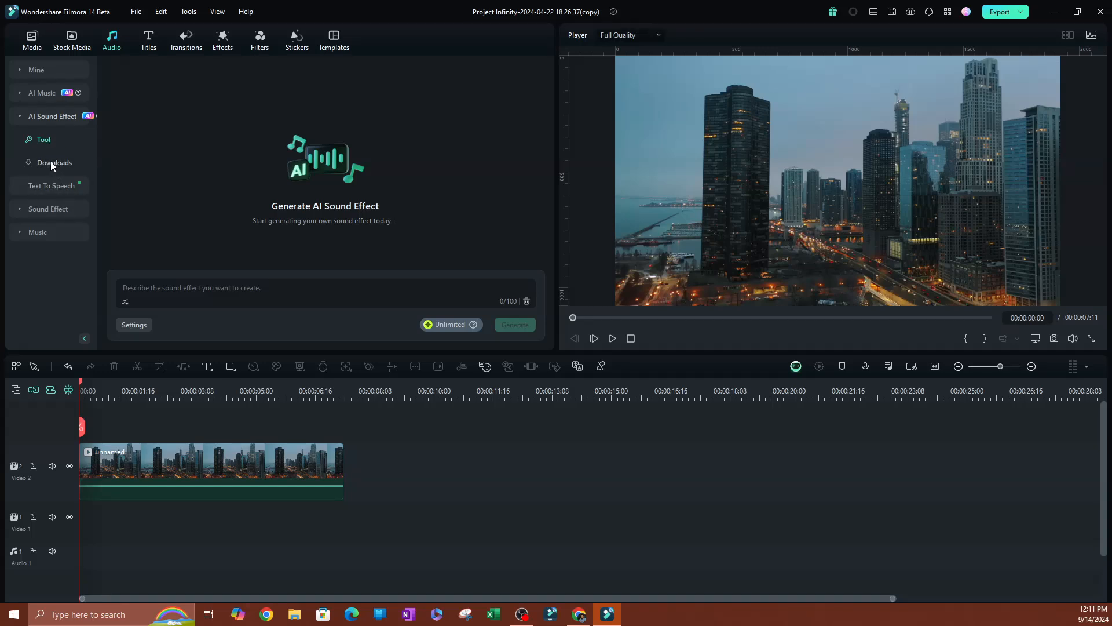
mouse_move(54, 142)
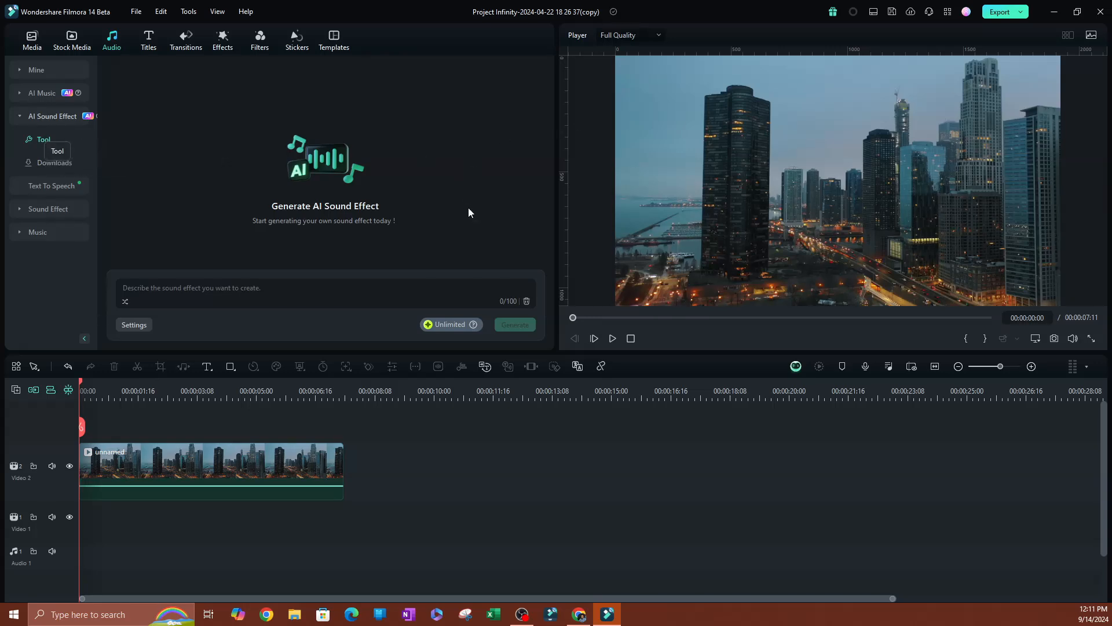
mouse_move(249, 309)
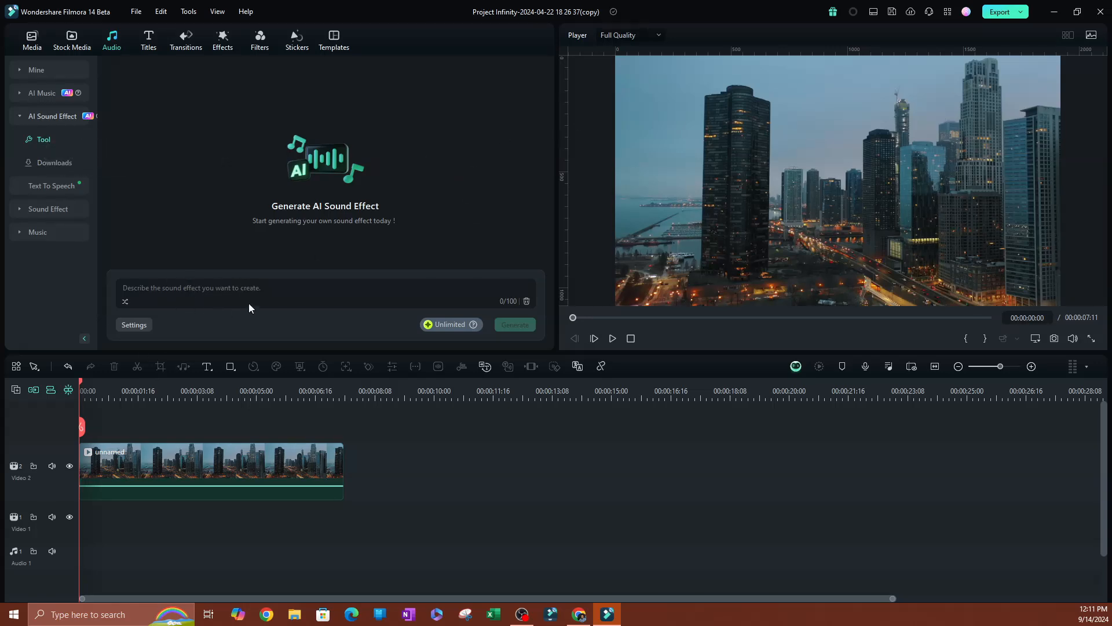
mouse_move(186, 289)
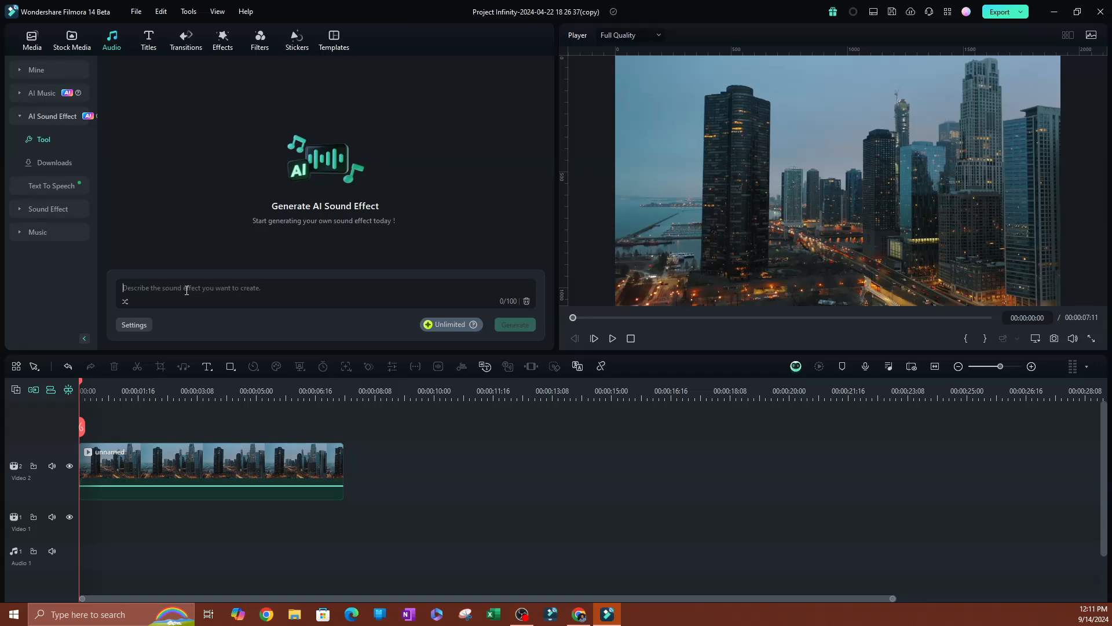
Draft the prompt 'cinematic movie effect', then swap it for the suggested 'Keyboard typing'
type("cinematic")
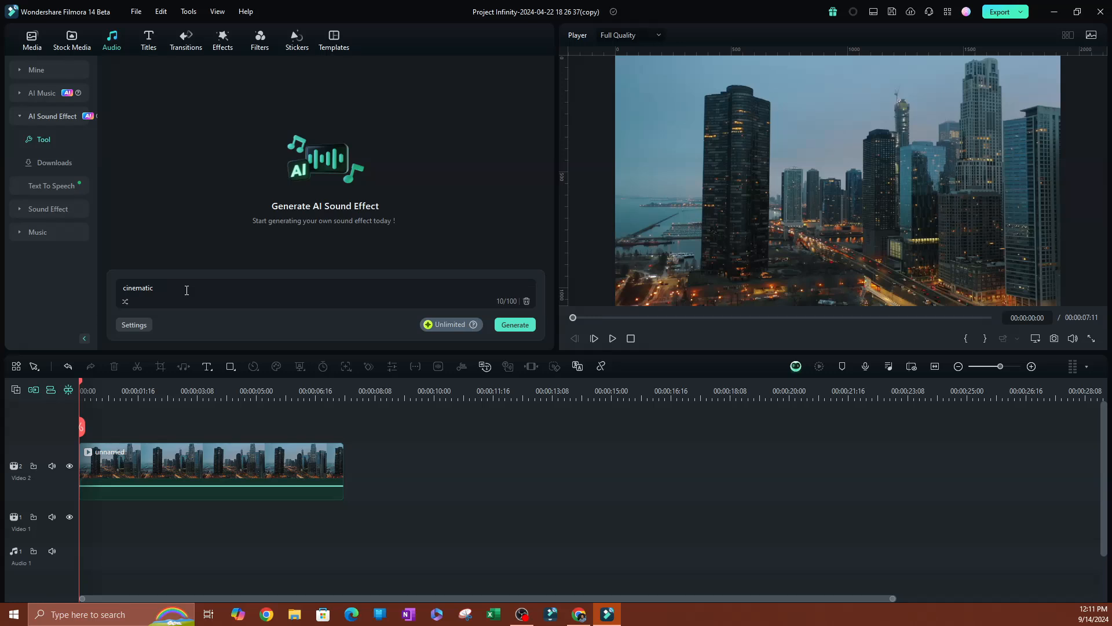
type("movie intro")
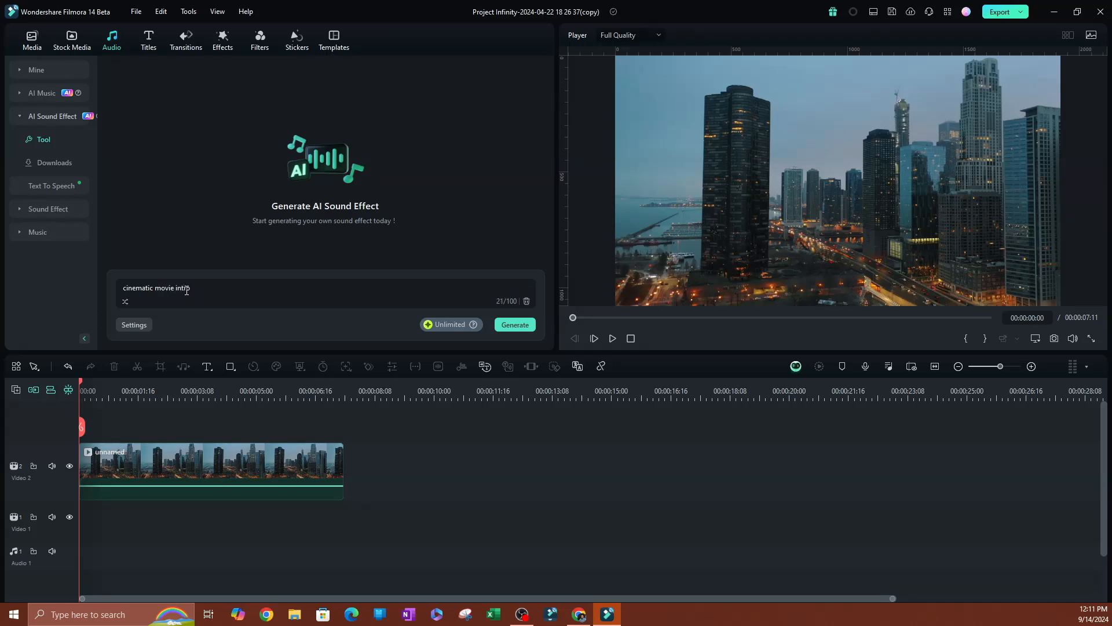
type("effect")
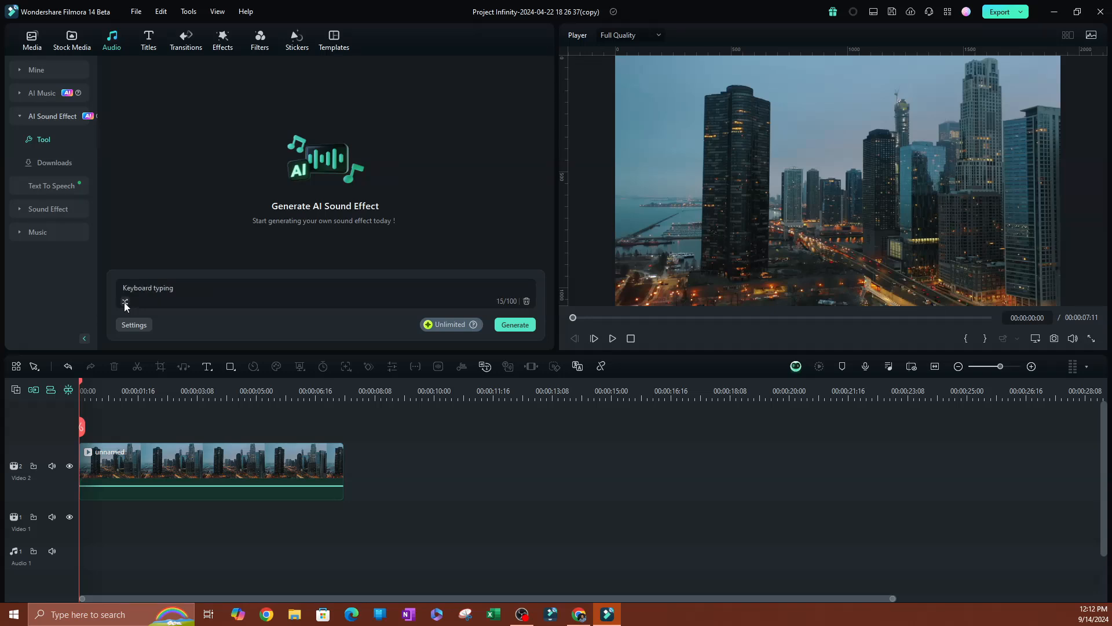
Cycle through suggestions 'Digital glitch', 'Laughing people', 'Raining', then restart the prompt as 'cinematic movie'
type("Digital glitch")
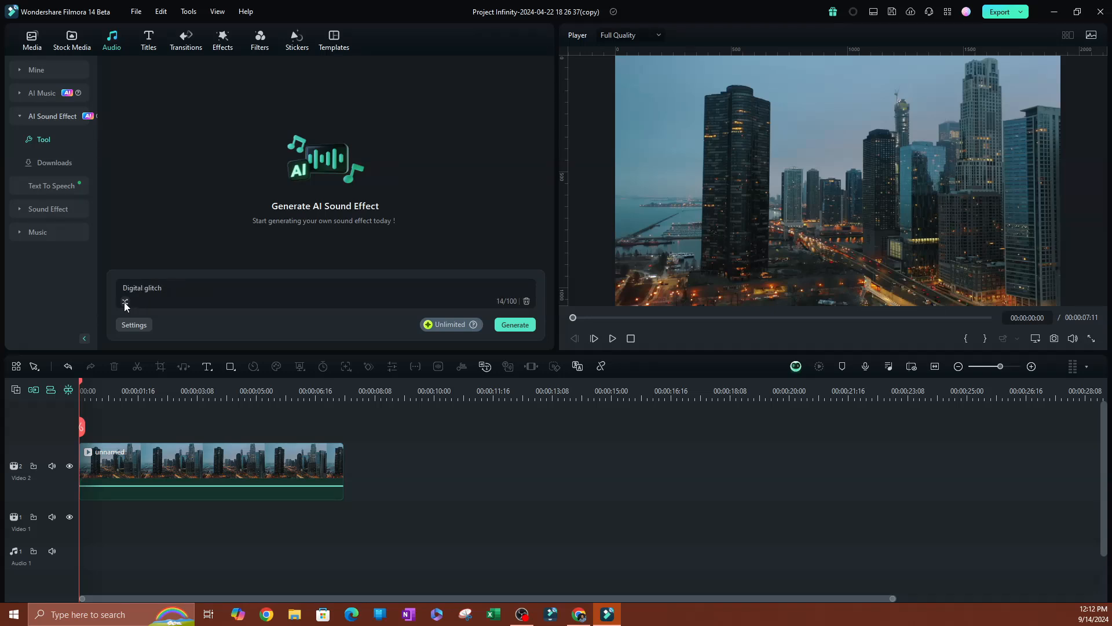
type("Laughing people")
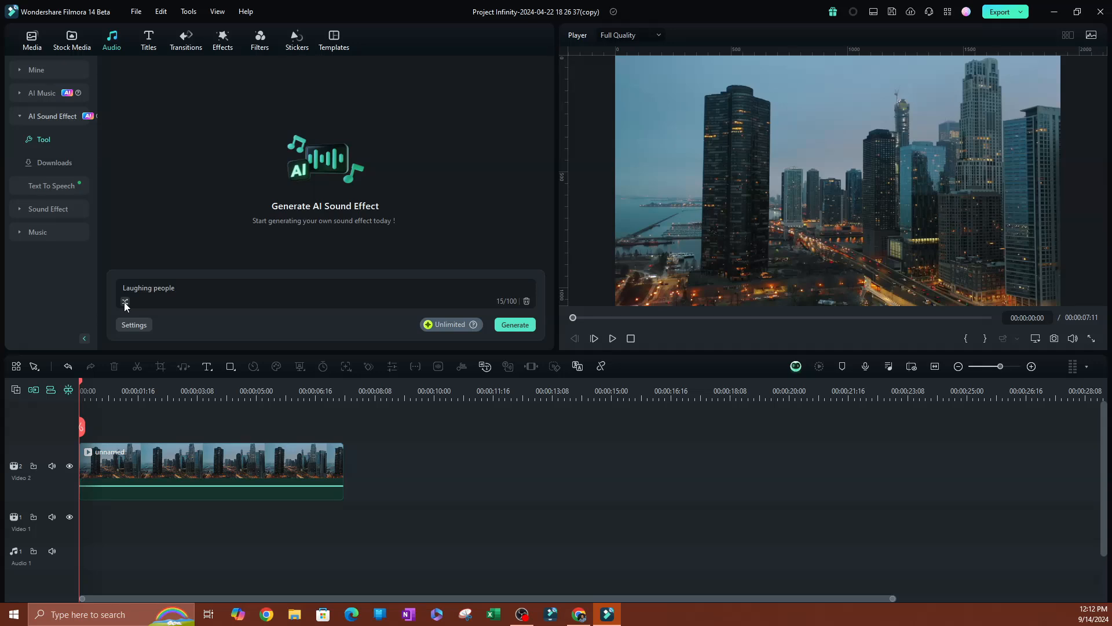
type("Raining")
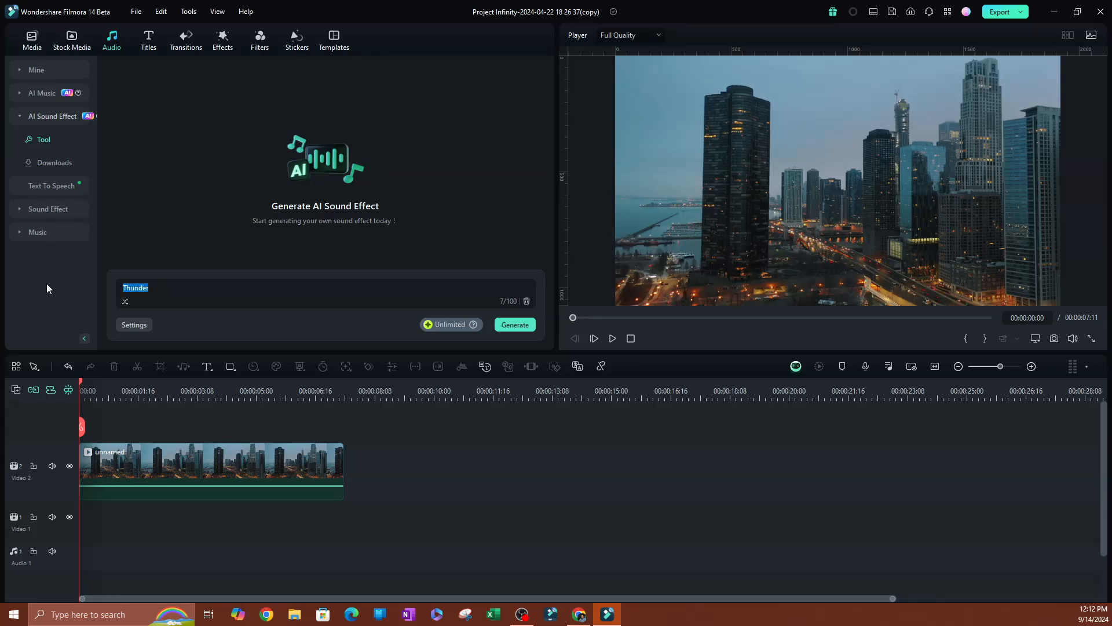
type("cinematic movie")
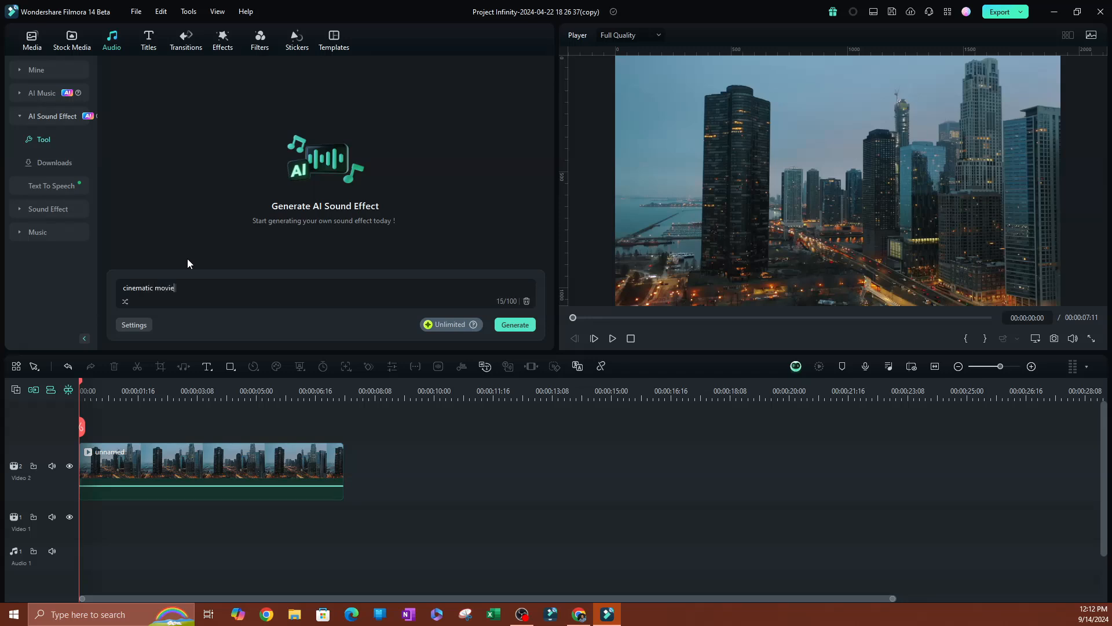
Extend the prompt to read 'cinematic movie sound effect'
type("sound effect")
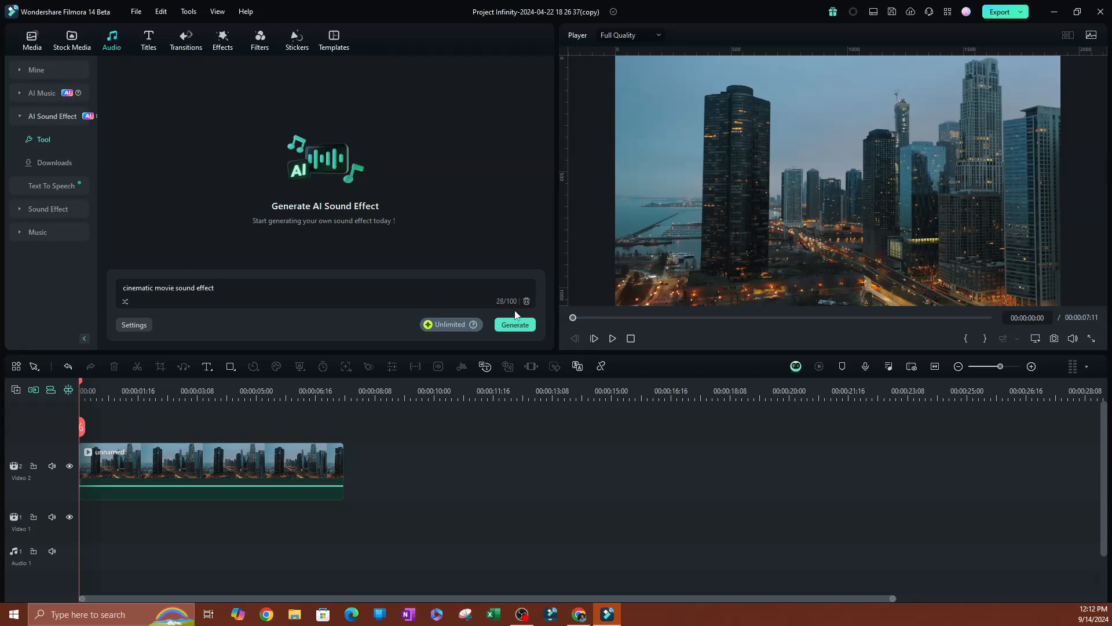
mouse_move(507, 308)
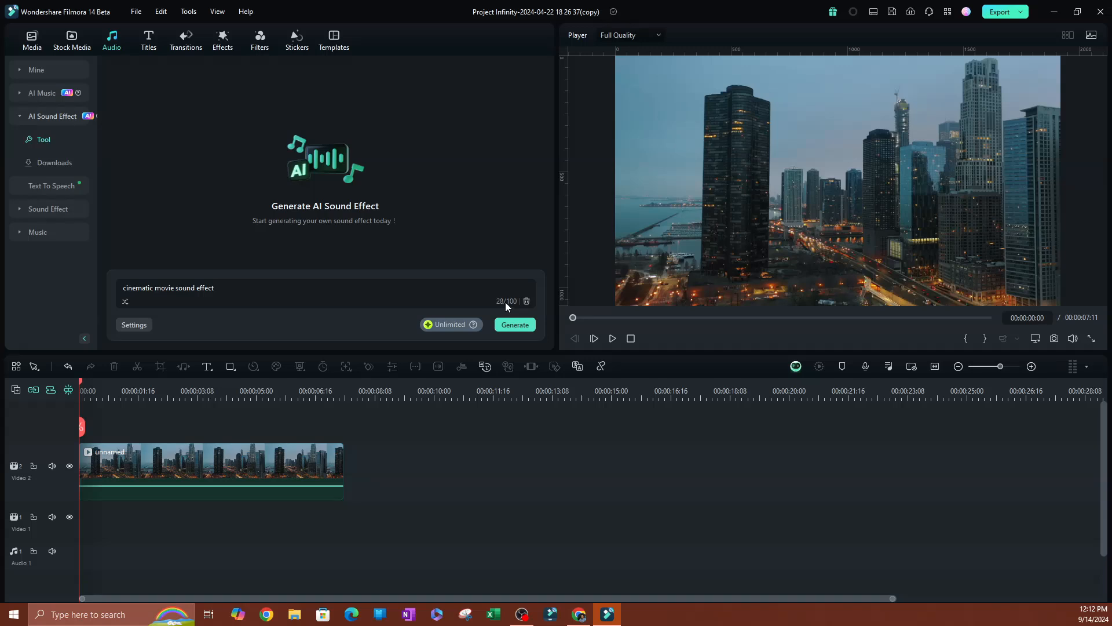
mouse_move(504, 310)
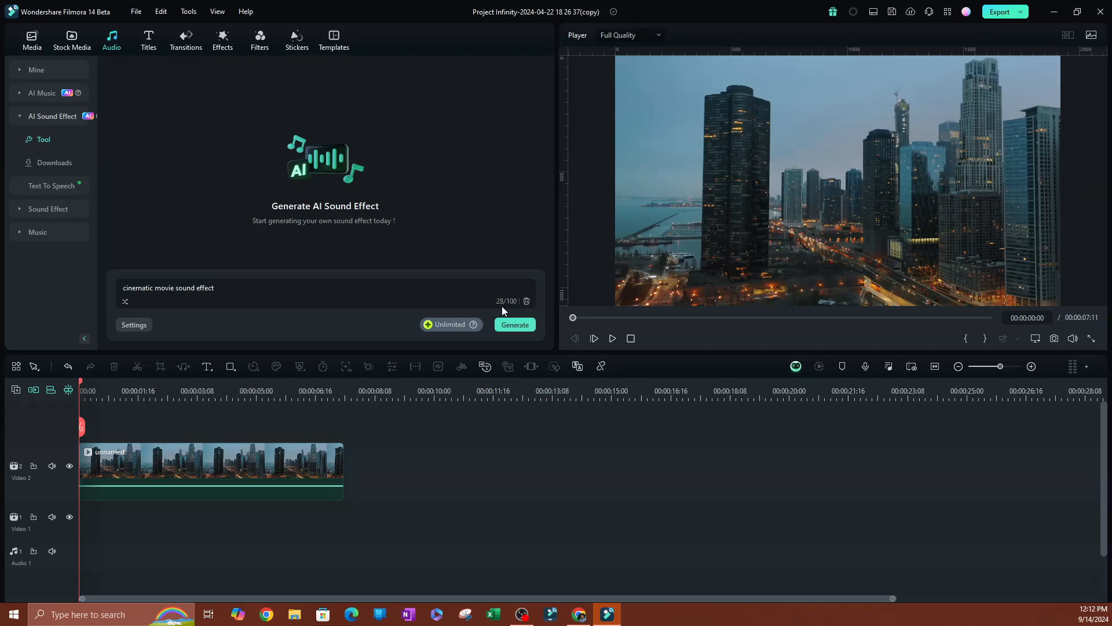
mouse_move(280, 308)
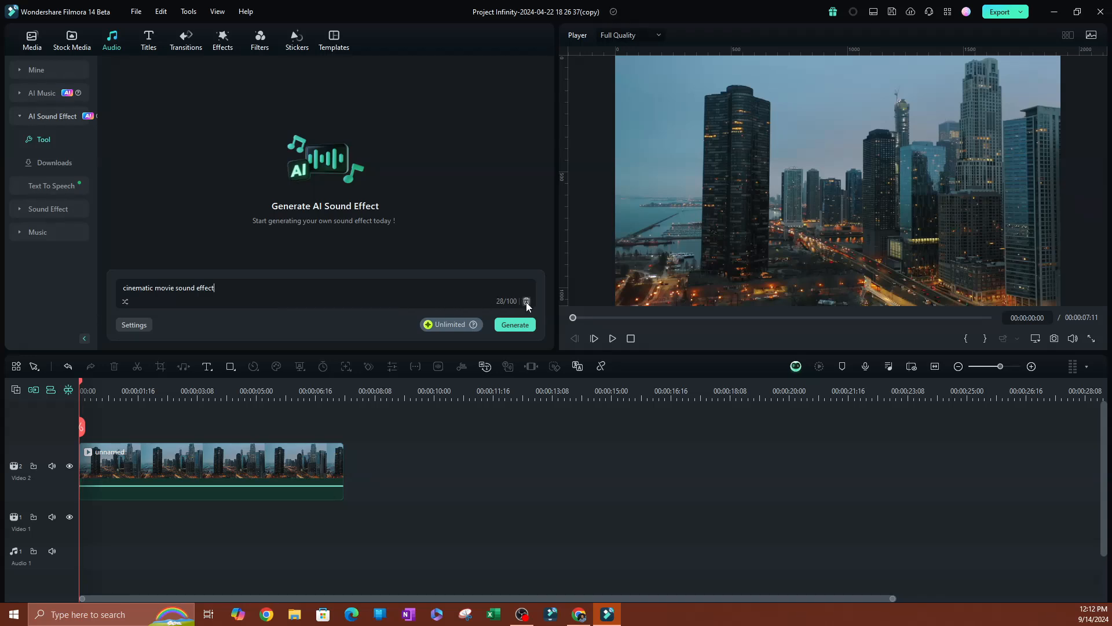
mouse_move(135, 324)
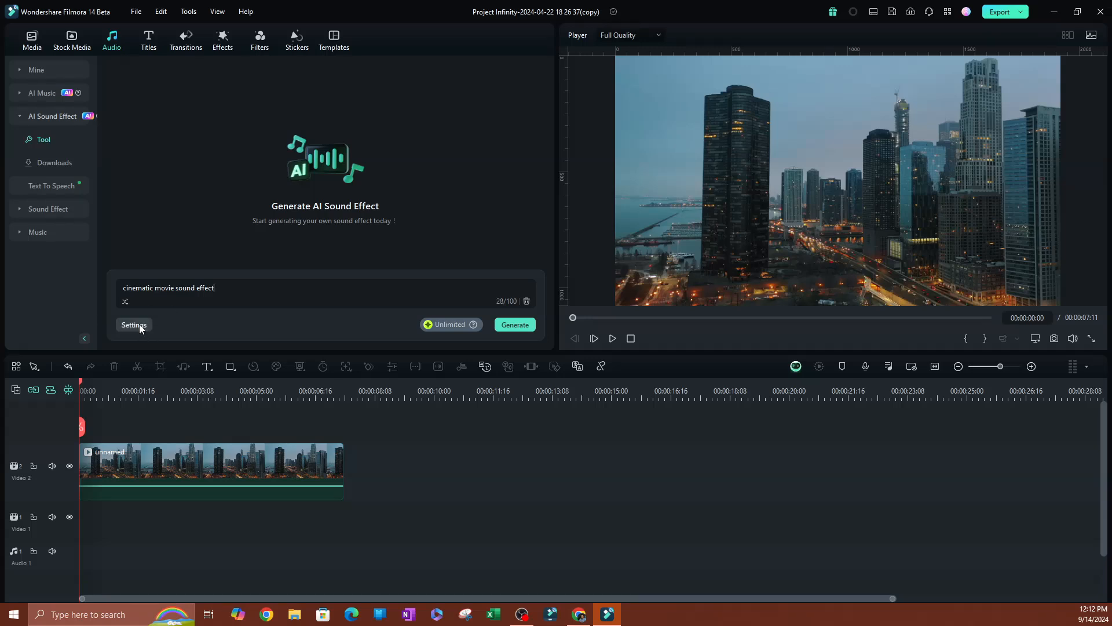
In the generation Settings, set the sound effect duration to 00:10
left_click(134, 324)
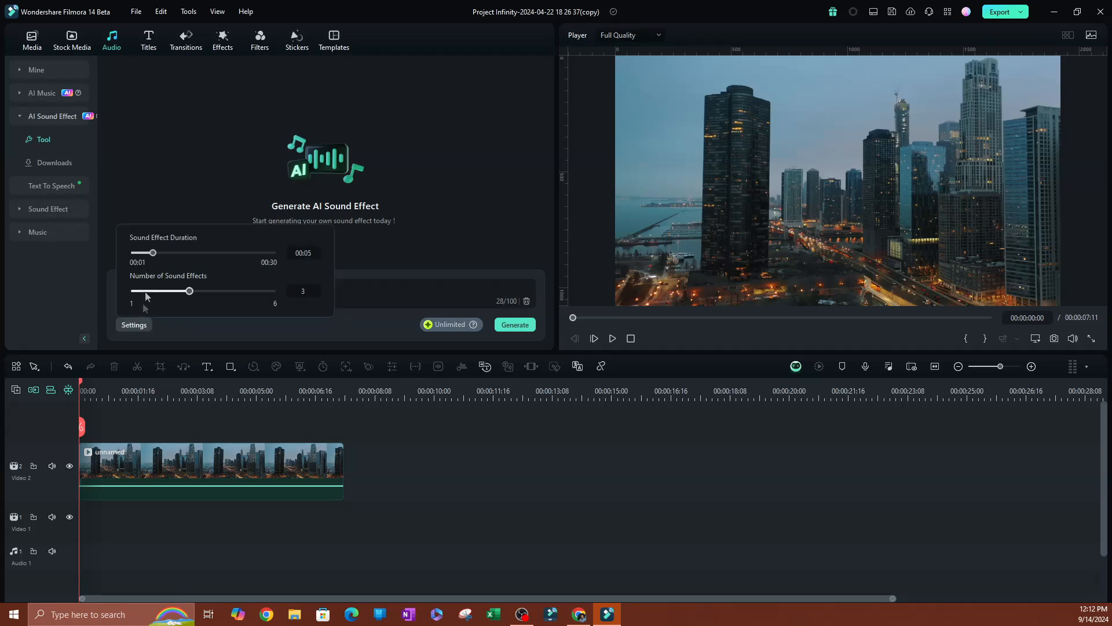
mouse_move(152, 271)
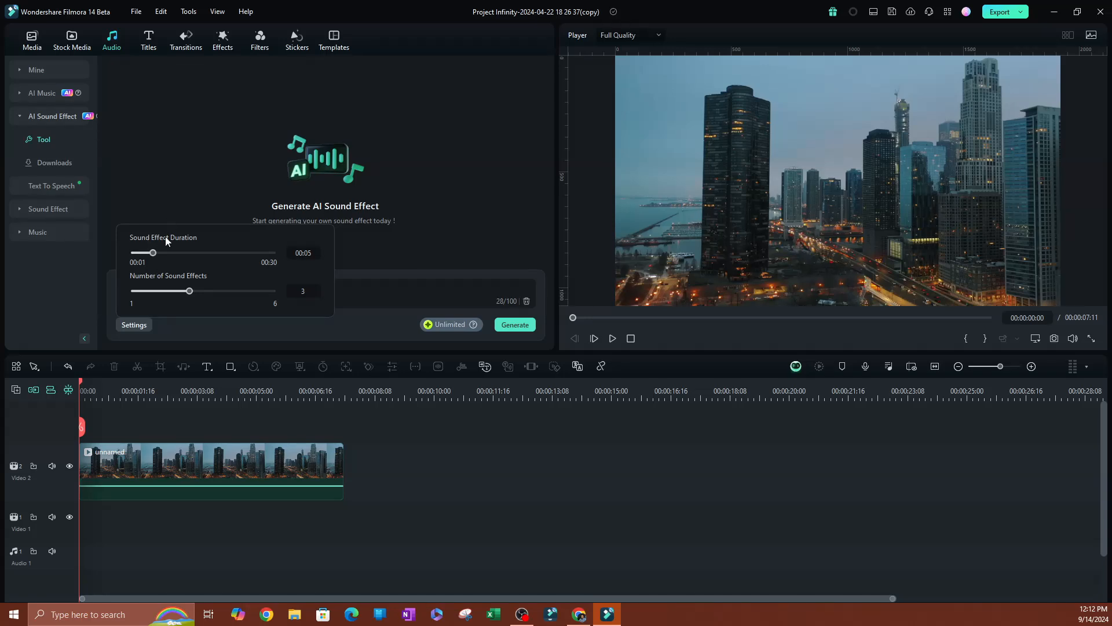
mouse_move(200, 317)
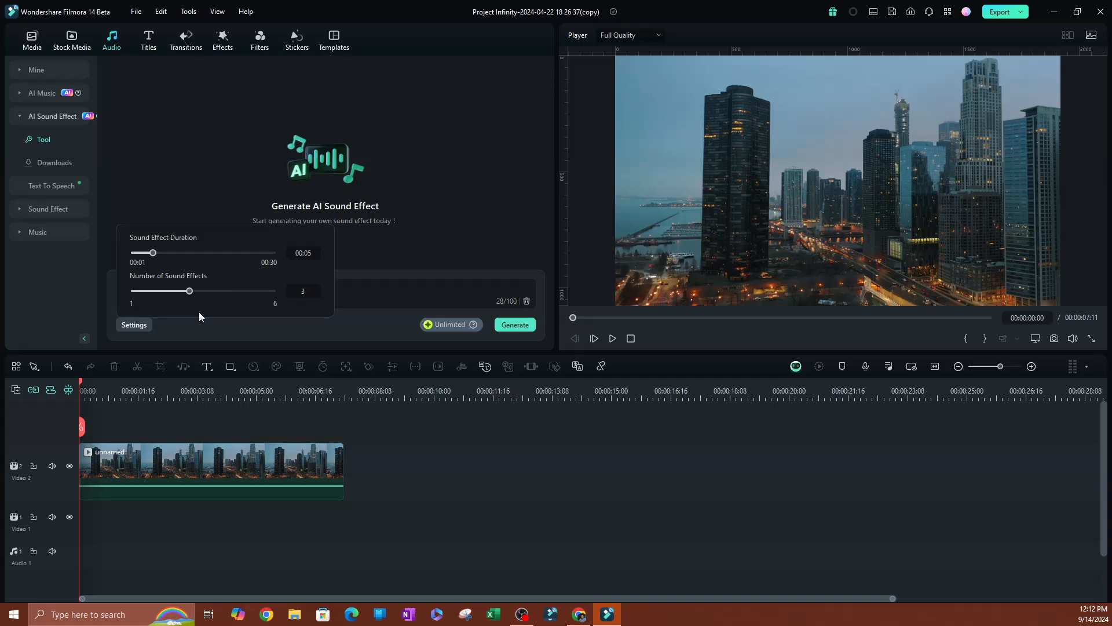
left_click_drag(153, 253, 177, 252)
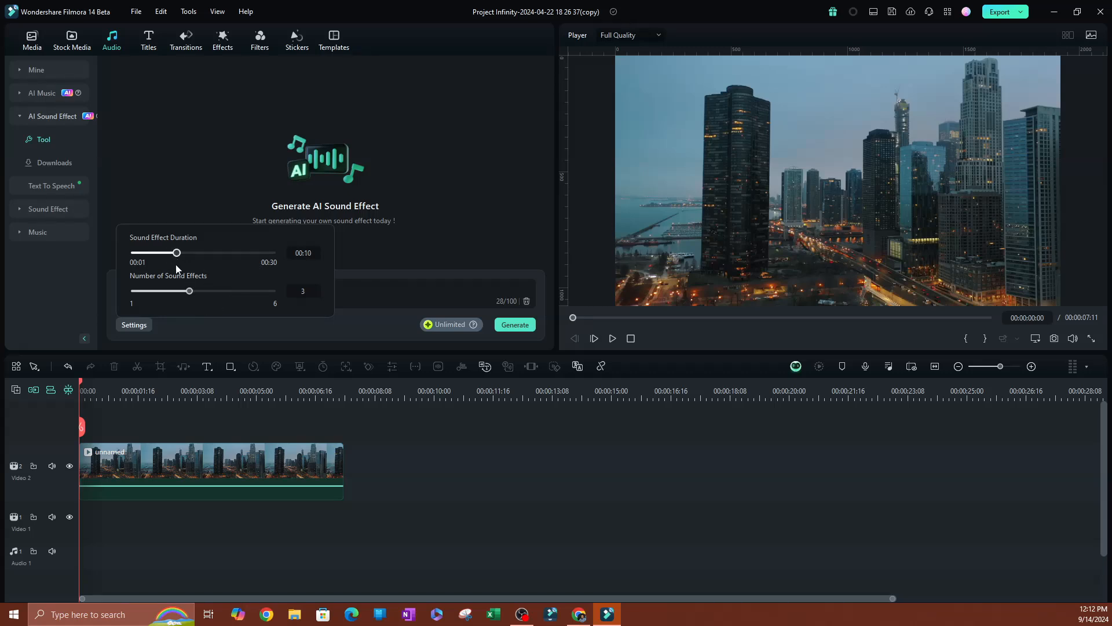
mouse_move(141, 286)
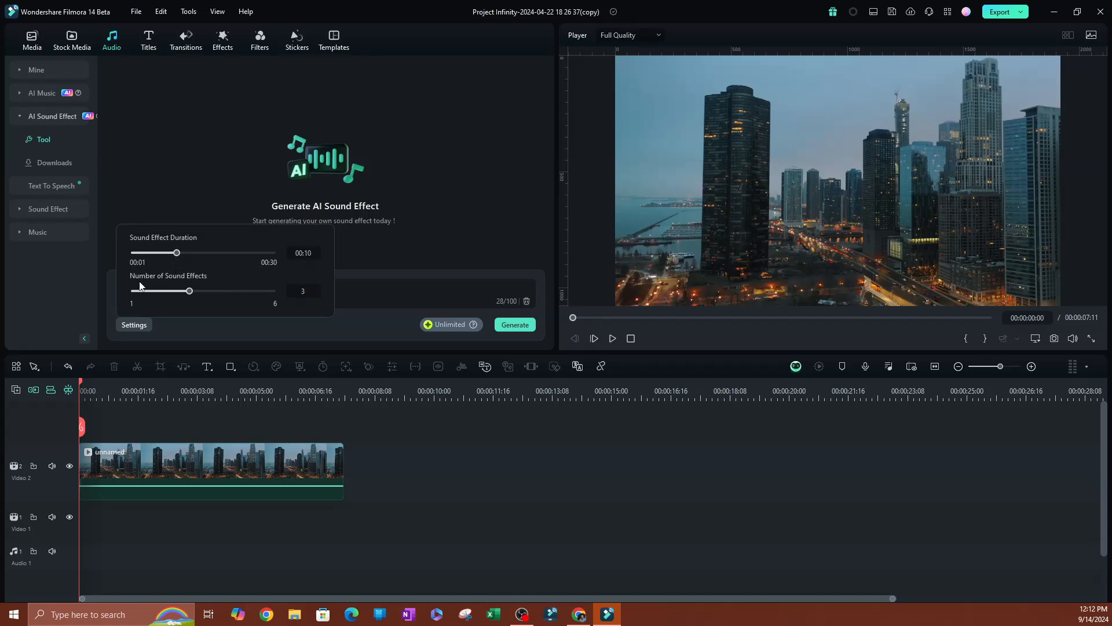
mouse_move(227, 306)
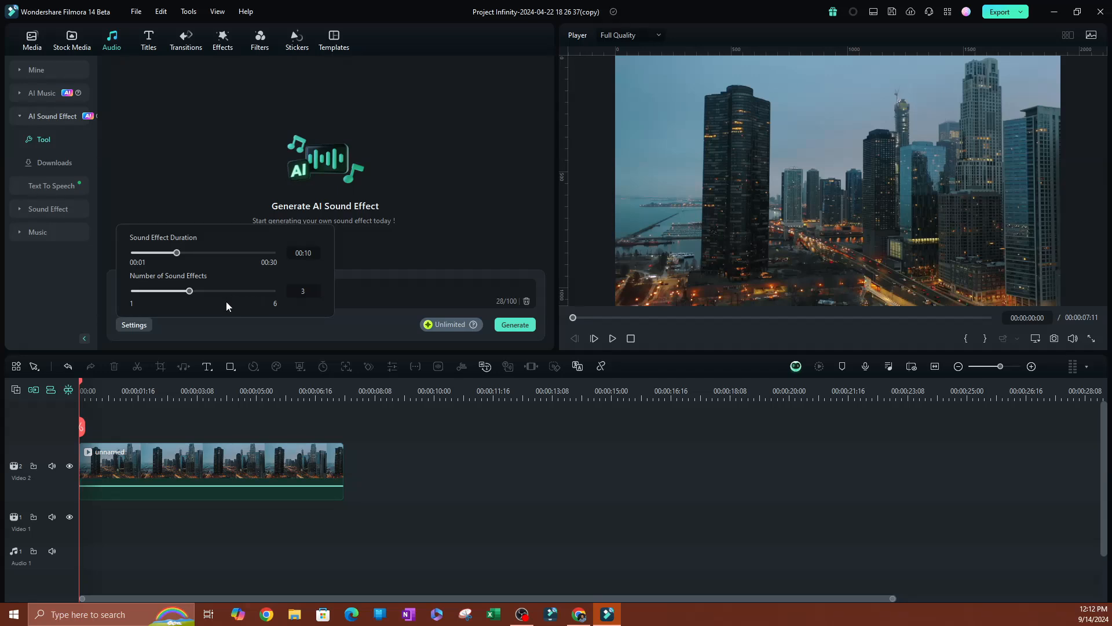
mouse_move(197, 306)
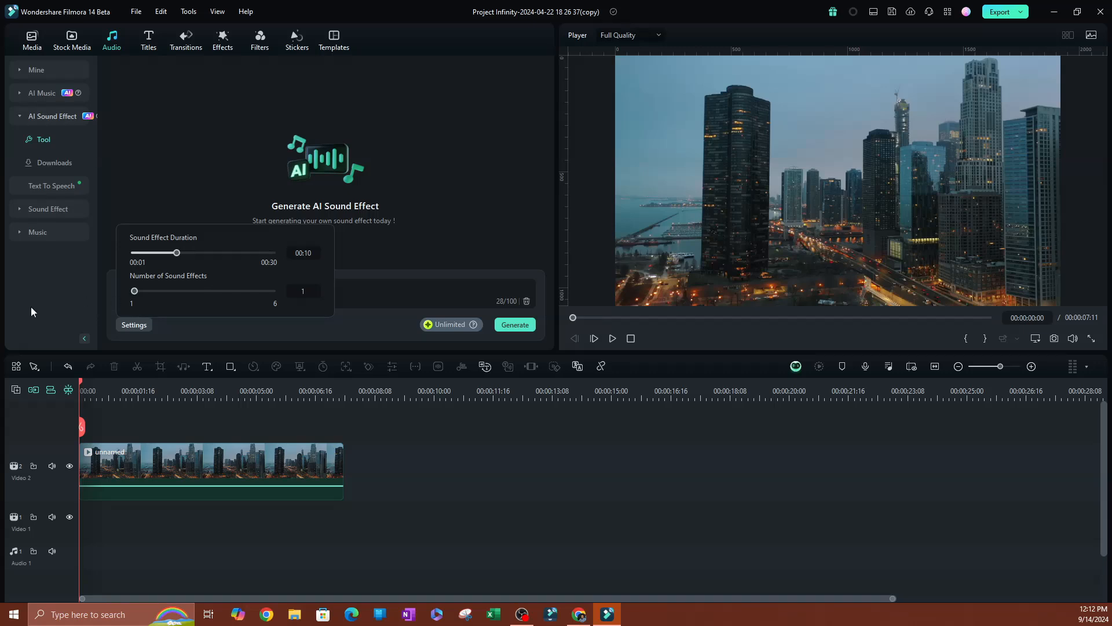
mouse_move(372, 264)
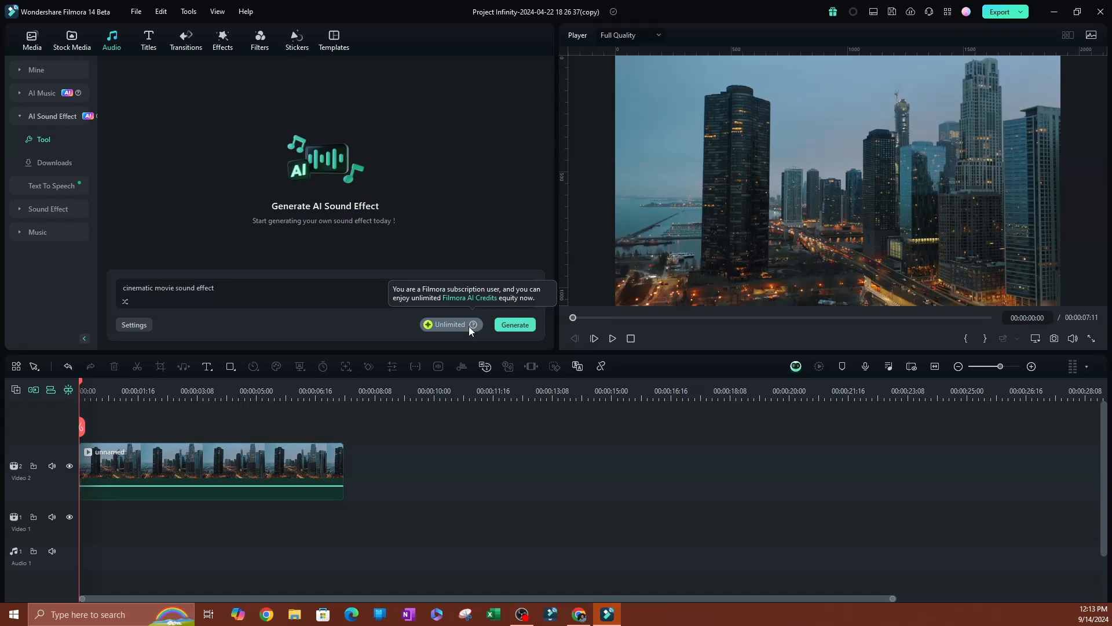
mouse_move(474, 328)
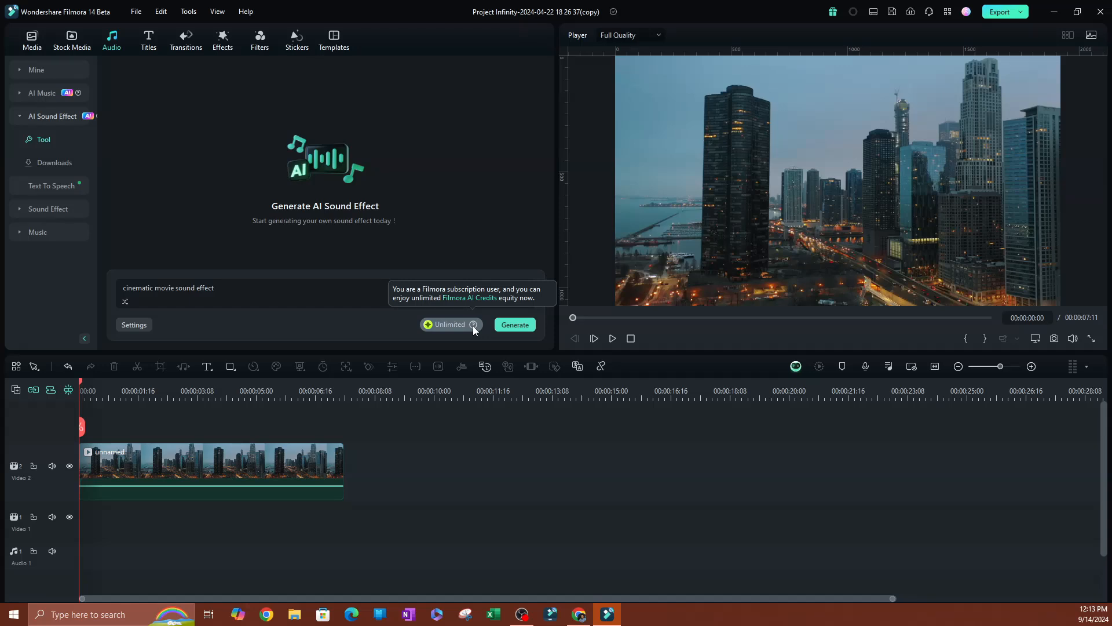
mouse_move(468, 309)
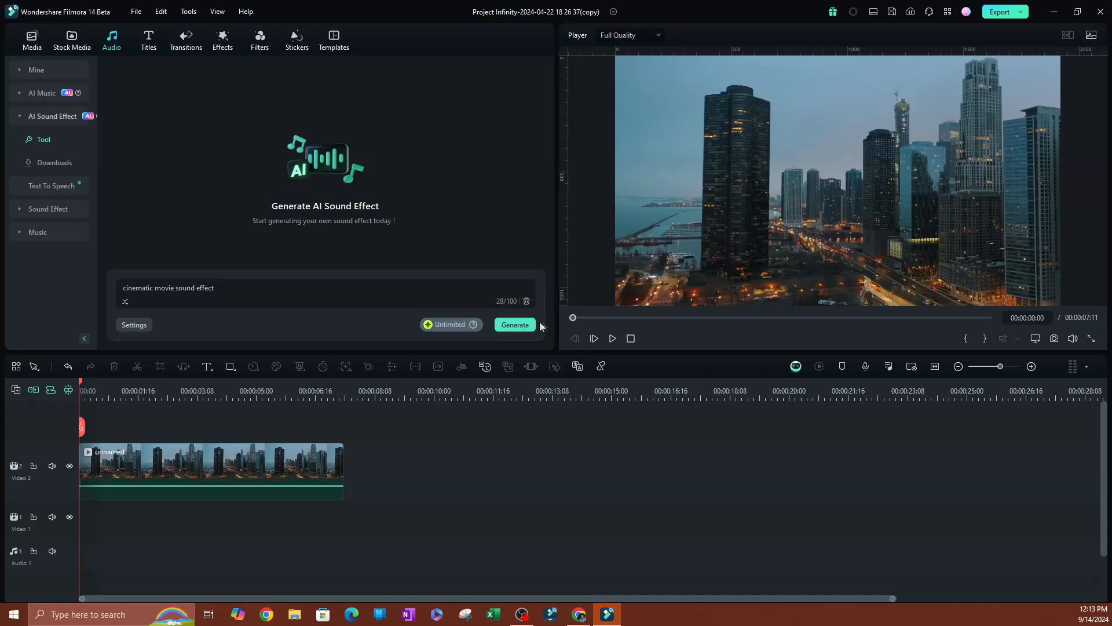
left_click(514, 324)
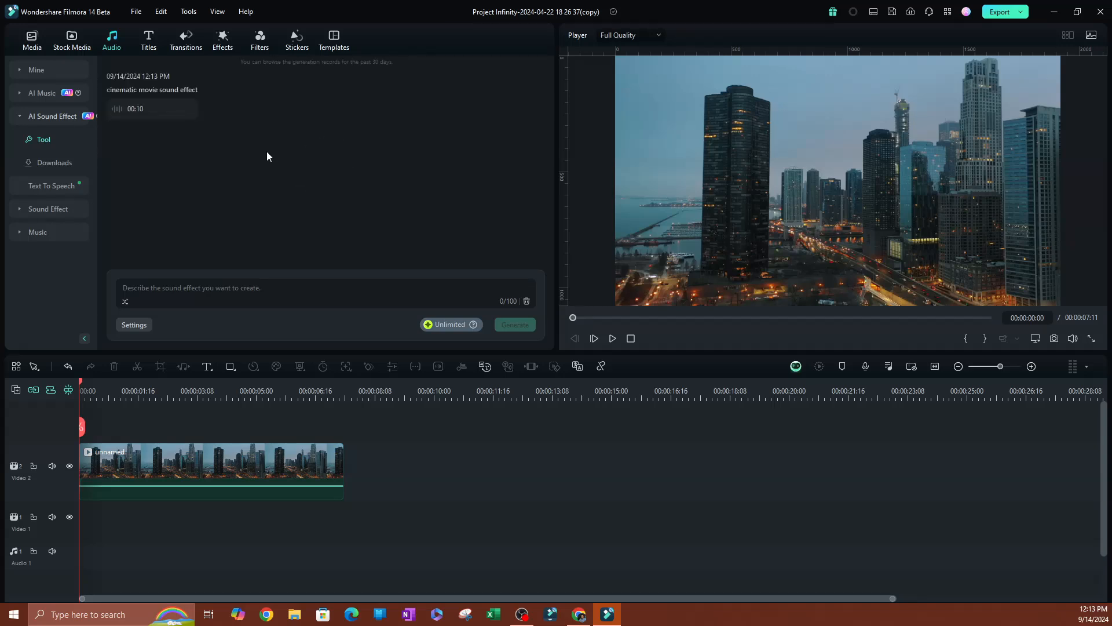
mouse_move(141, 109)
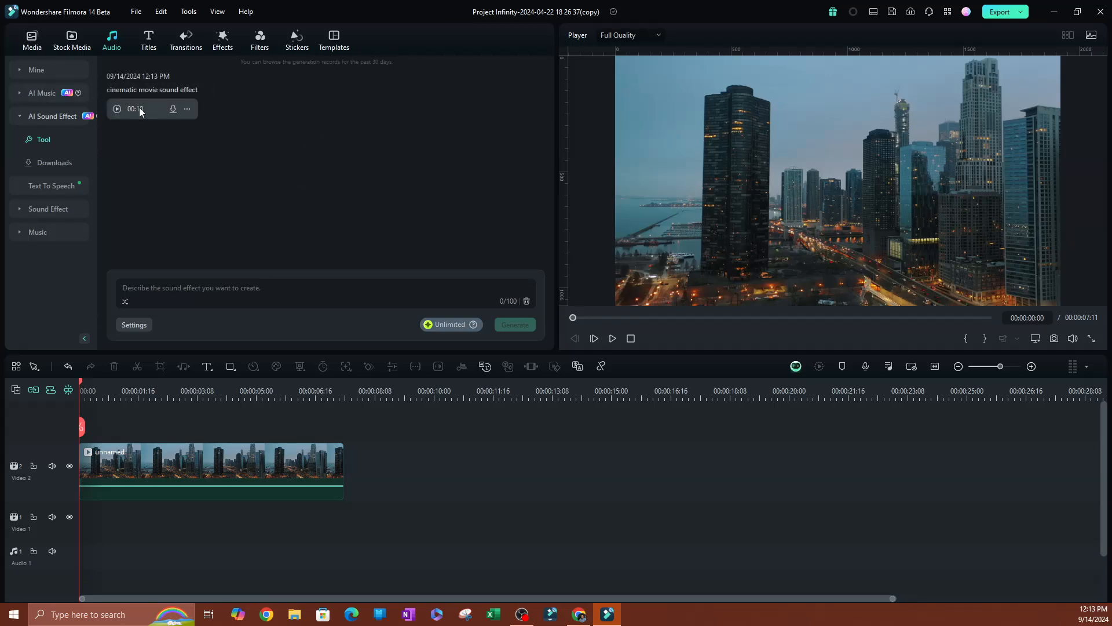
Audition the generated 10-second cinematic sound effect in the Player and stop playback
left_click(116, 109)
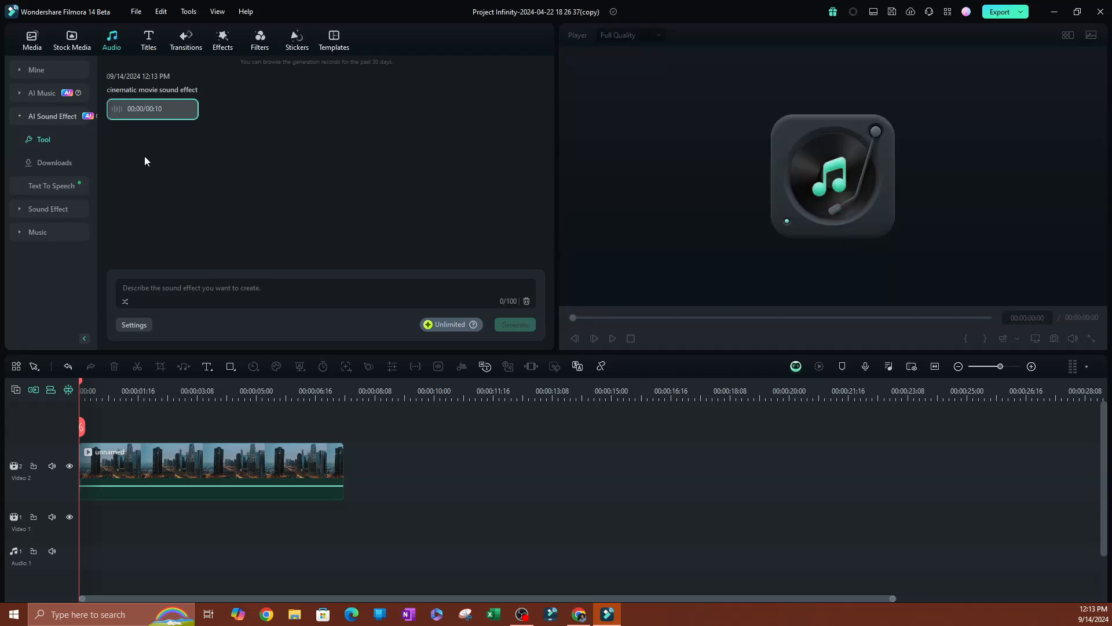
left_click(594, 337)
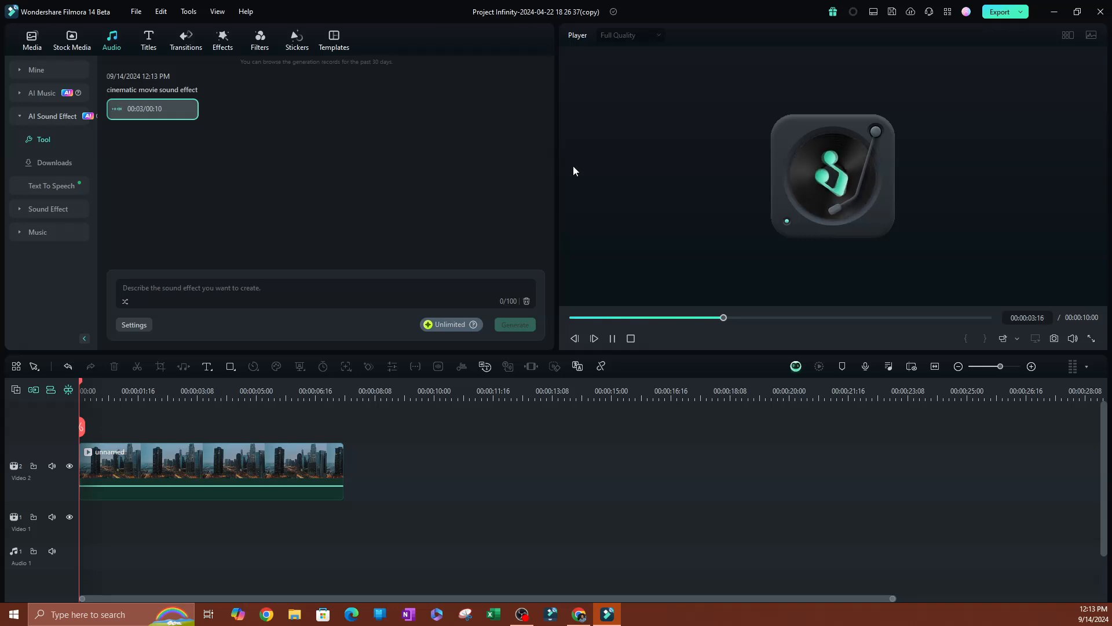
left_click(630, 339)
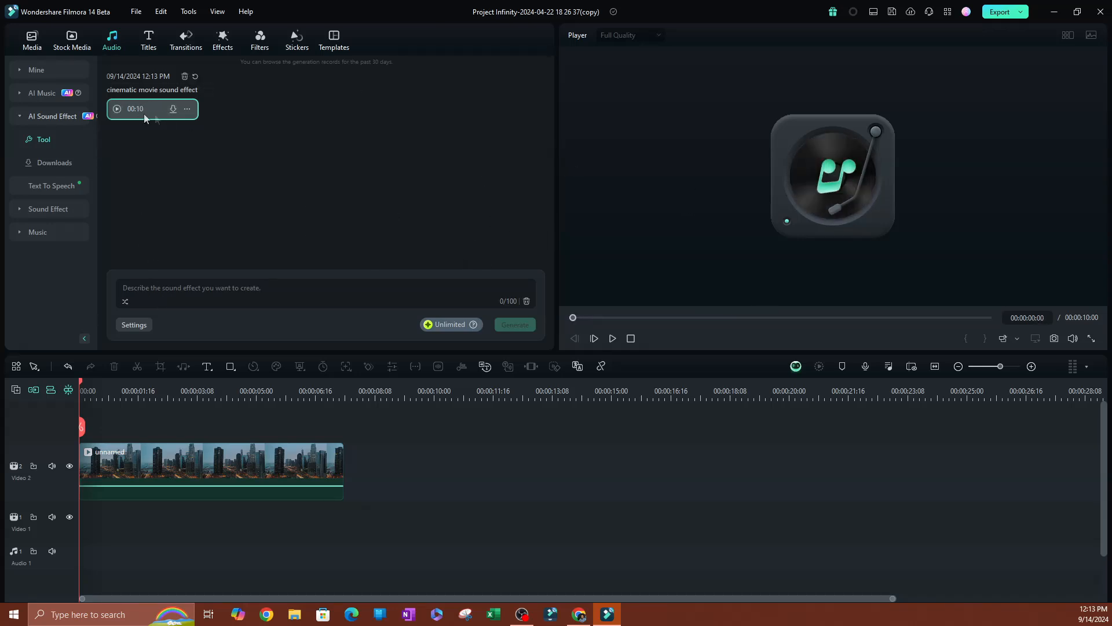
left_click(115, 109)
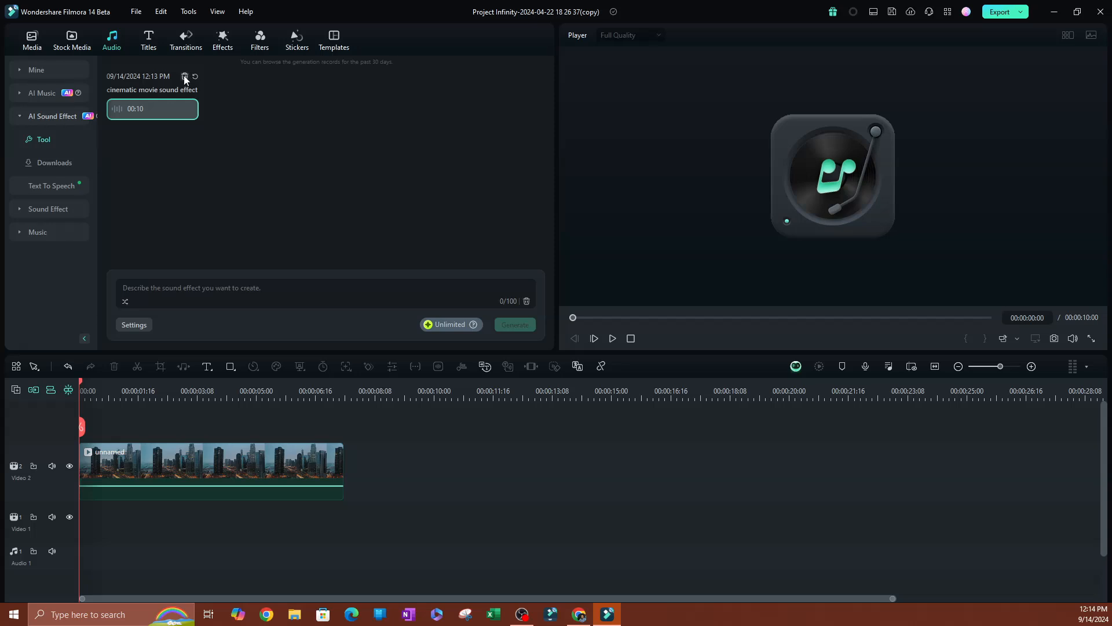
mouse_move(195, 77)
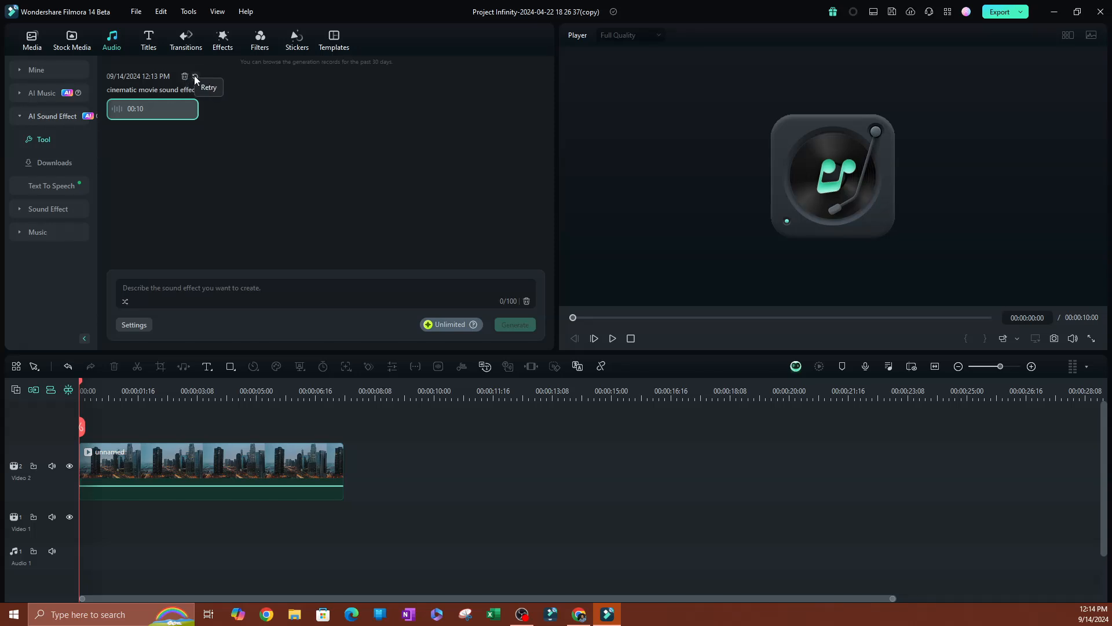
mouse_move(184, 77)
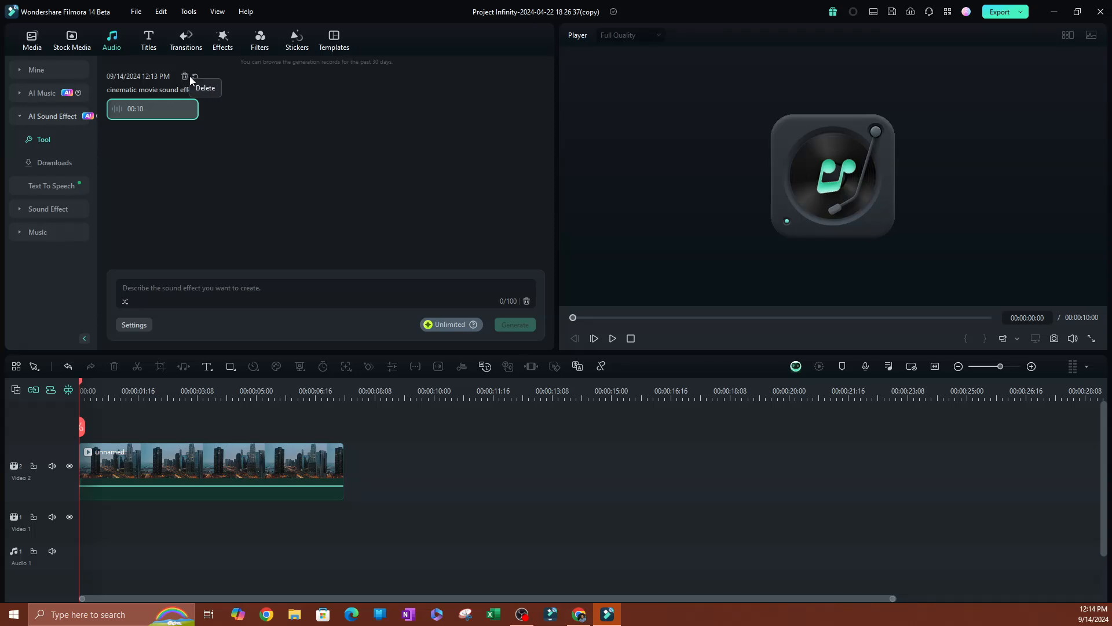
mouse_move(129, 324)
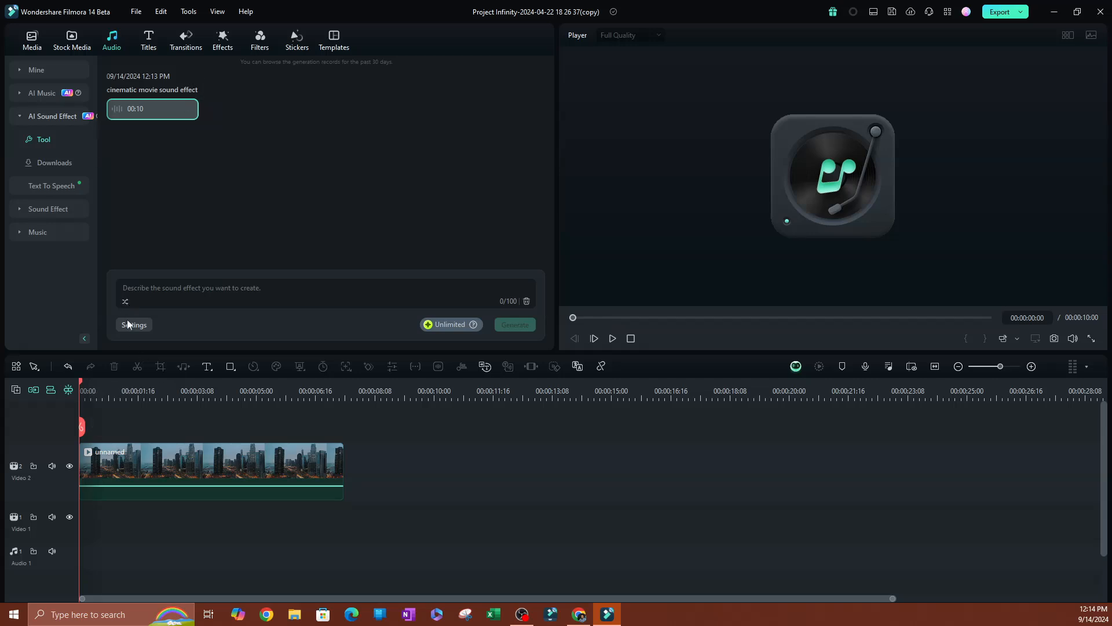
left_click(133, 325)
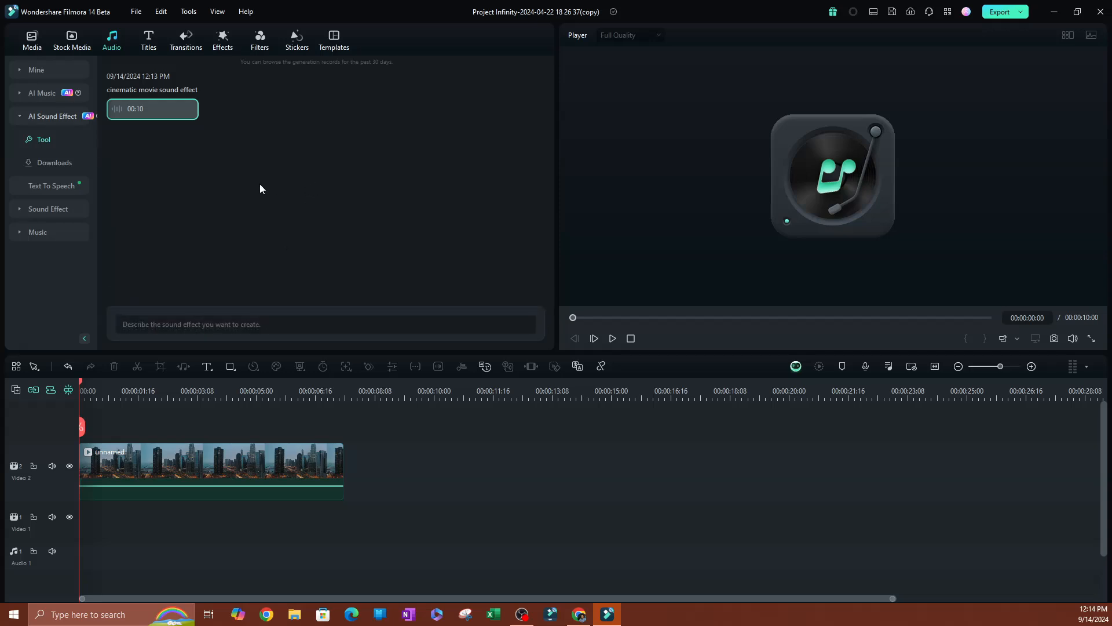
mouse_move(143, 106)
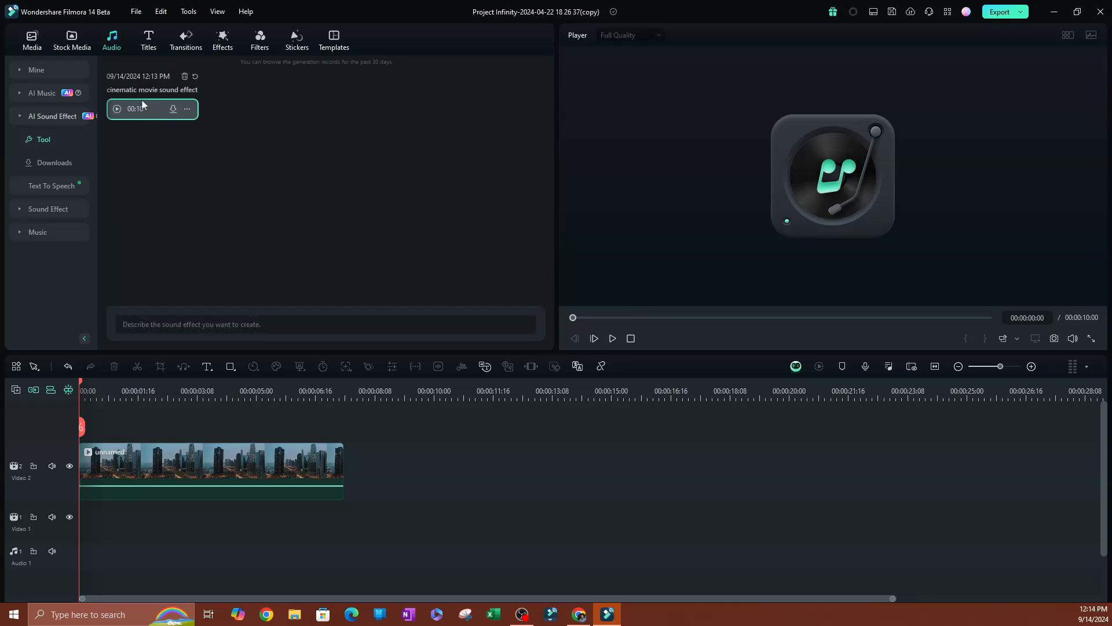
mouse_move(174, 110)
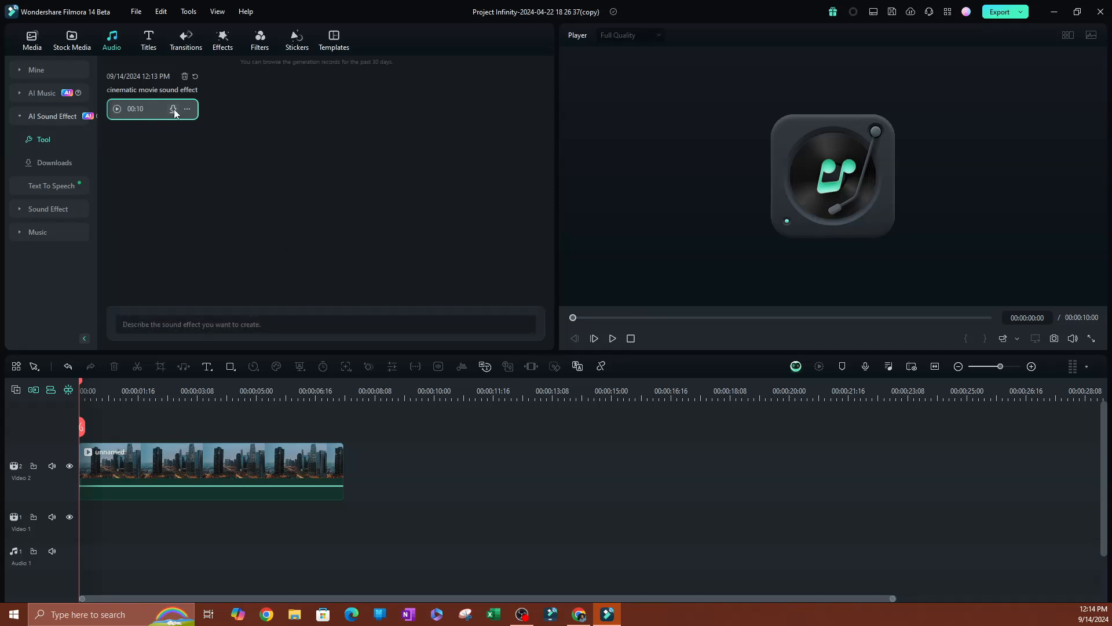
Download the generated cinematic movie sound effect from its result card
left_click(116, 109)
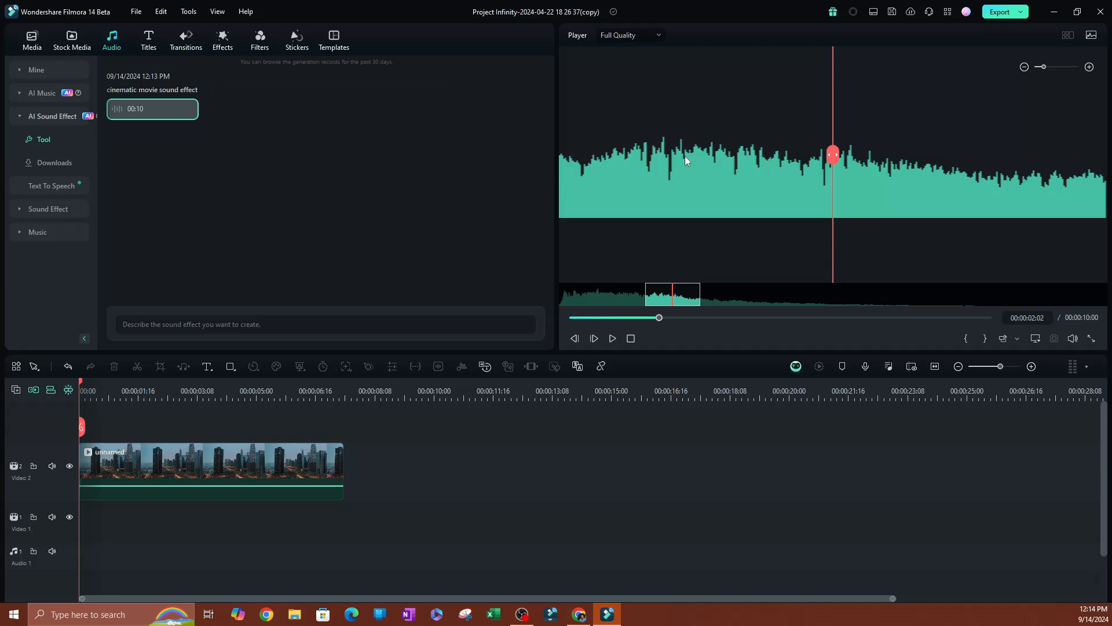
mouse_move(41, 163)
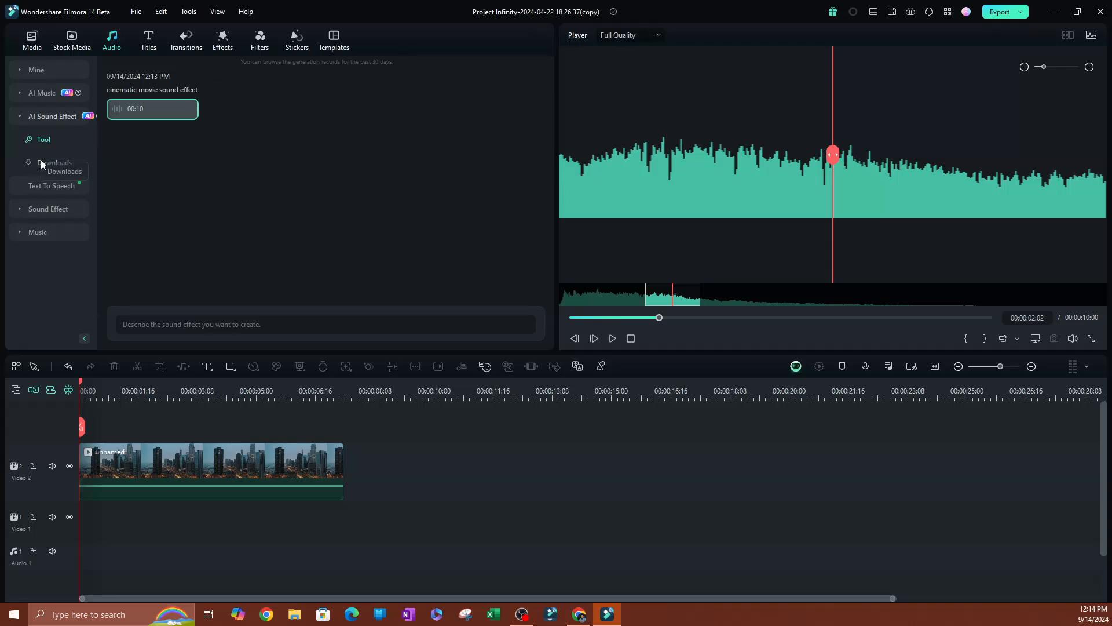
Place the downloaded sound effect on Audio 1 under the city clip and remove the empty video track
left_click(54, 162)
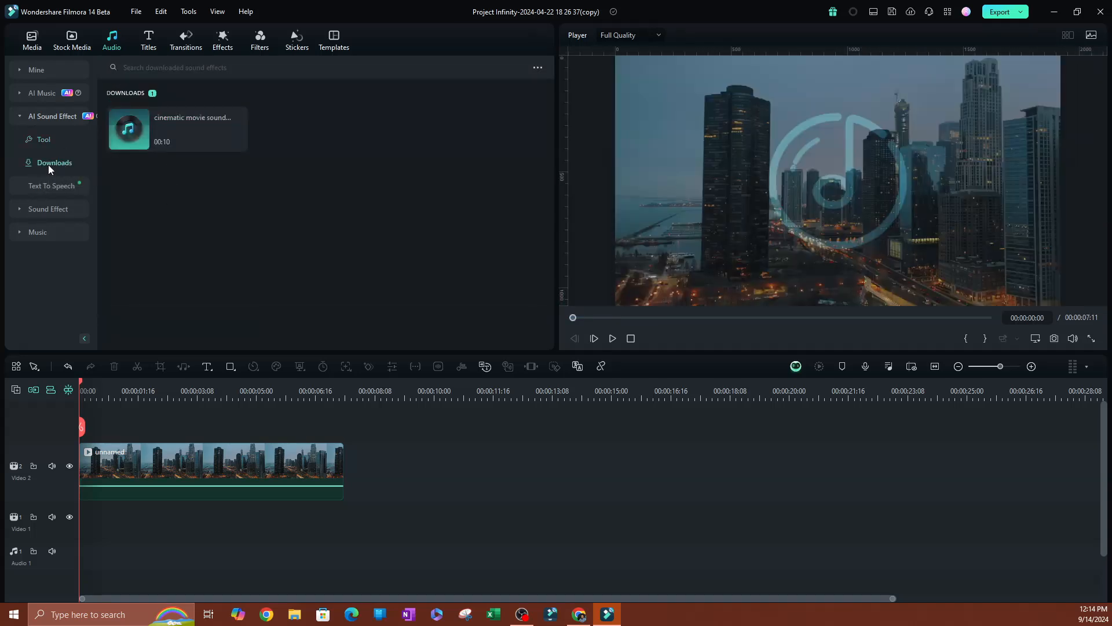
mouse_move(223, 136)
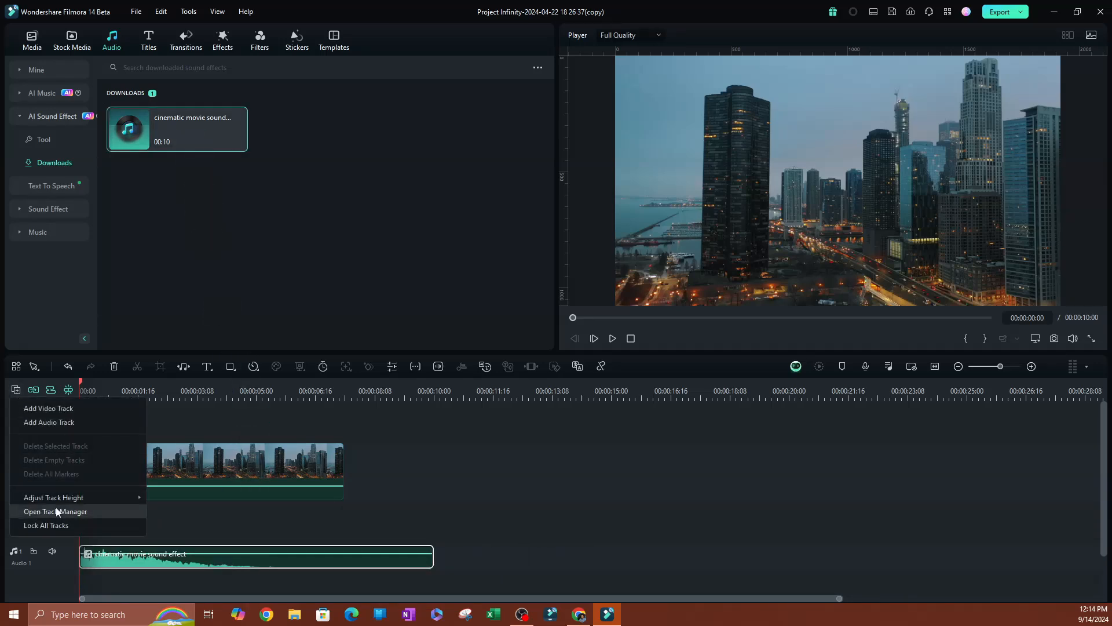
left_click(49, 408)
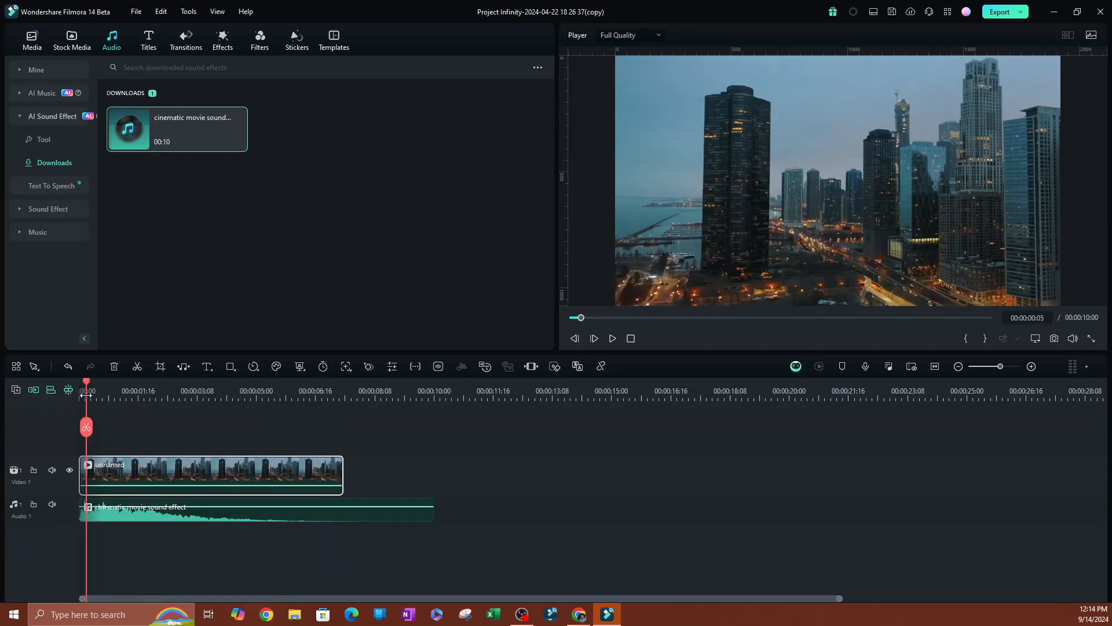
left_click(594, 339)
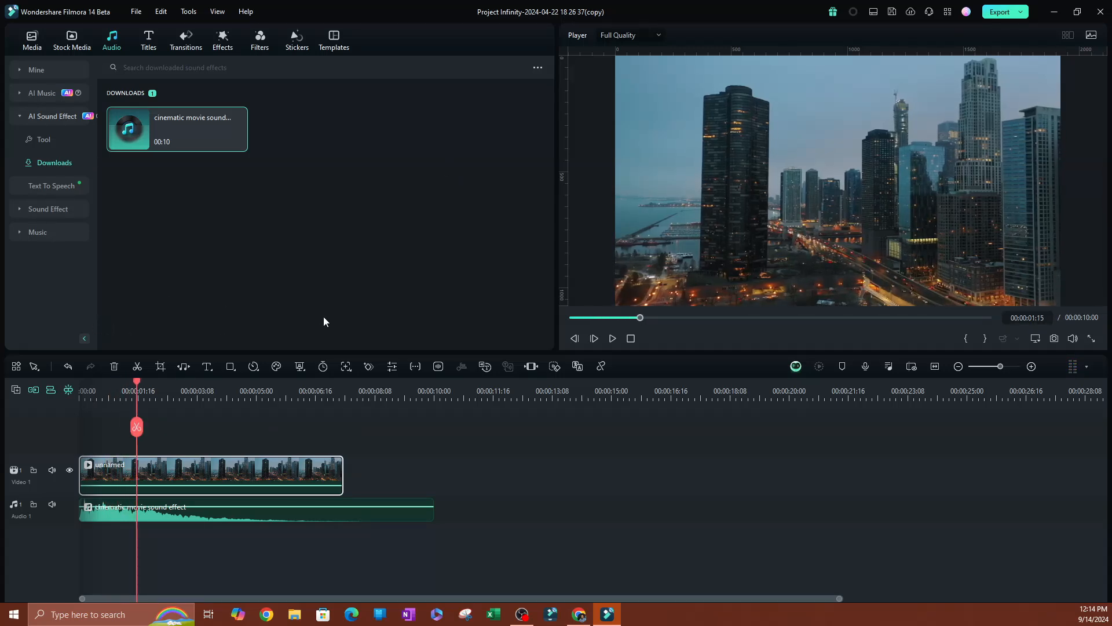
mouse_move(257, 300)
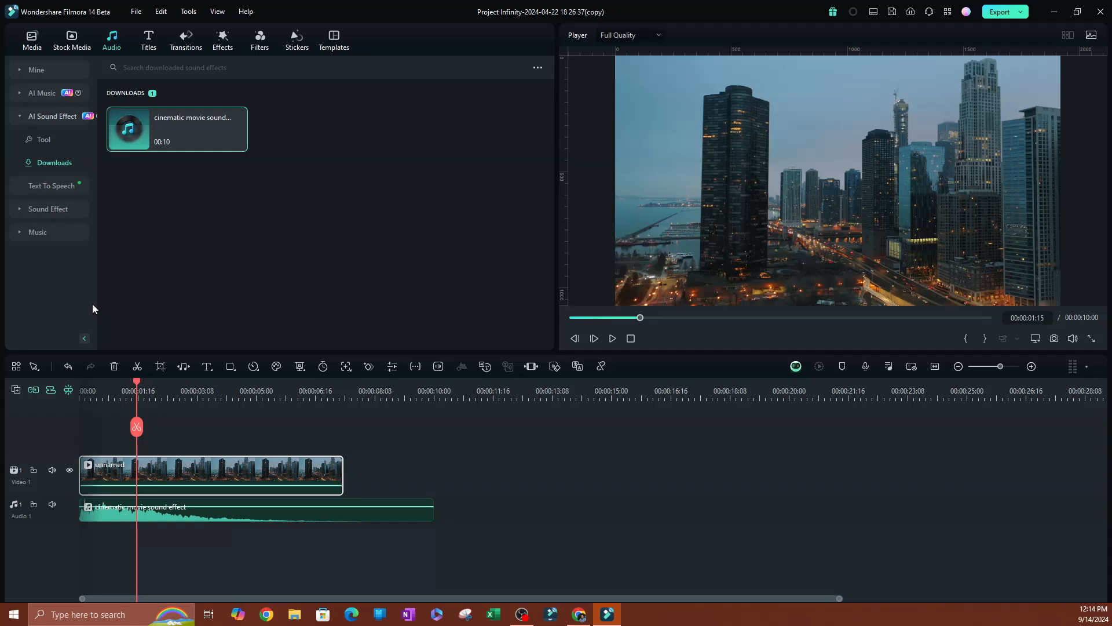
mouse_move(188, 220)
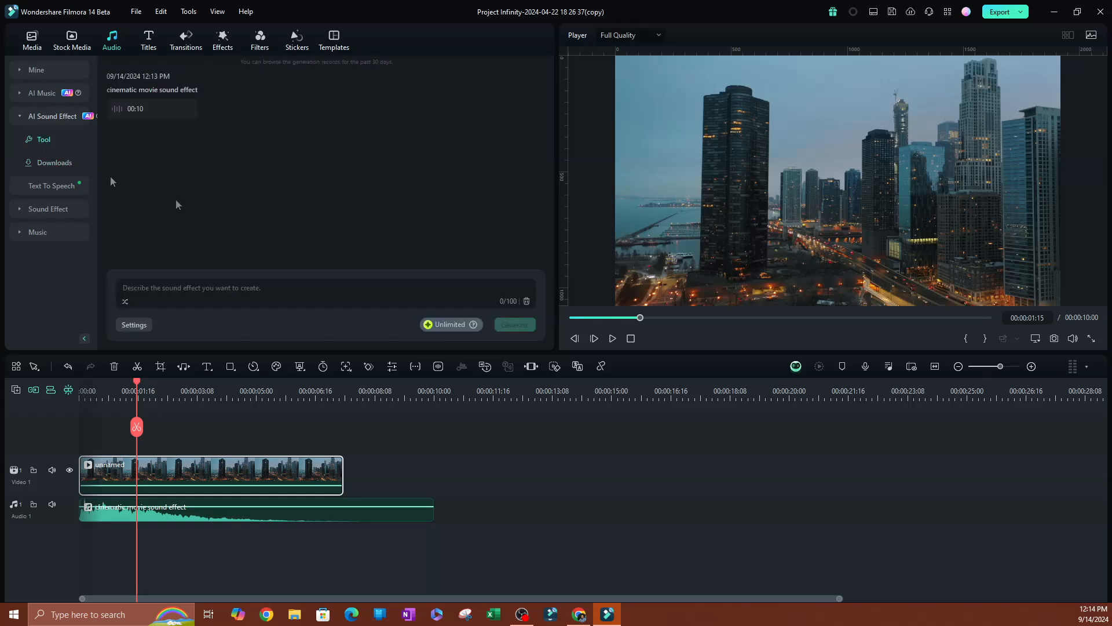
Start a new AI sound effect prompt reading 'Car driving'
type("Car driving")
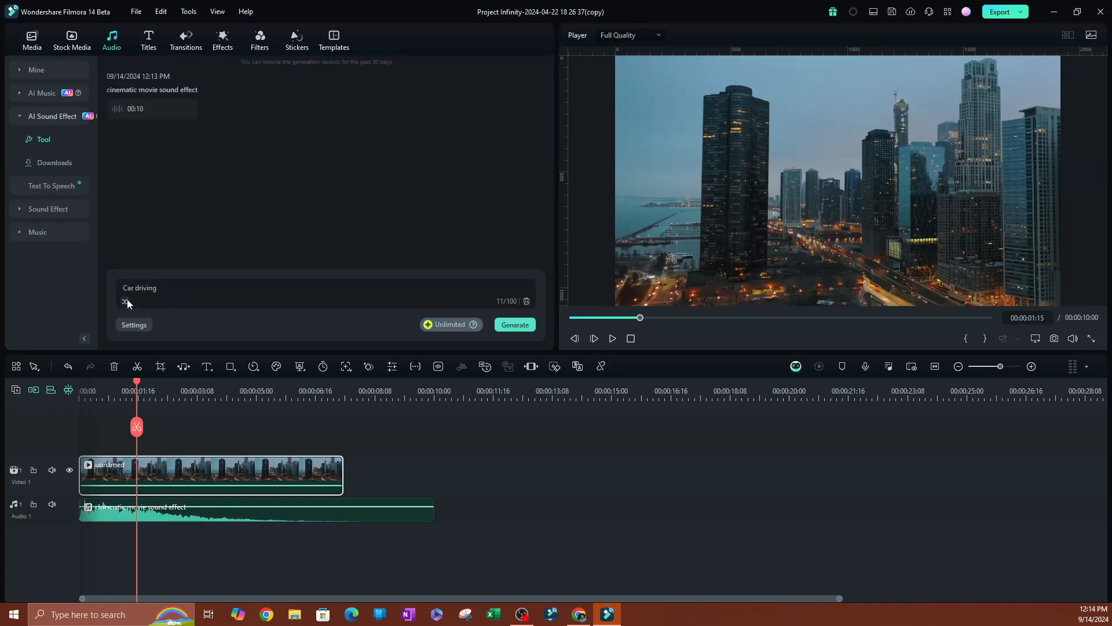